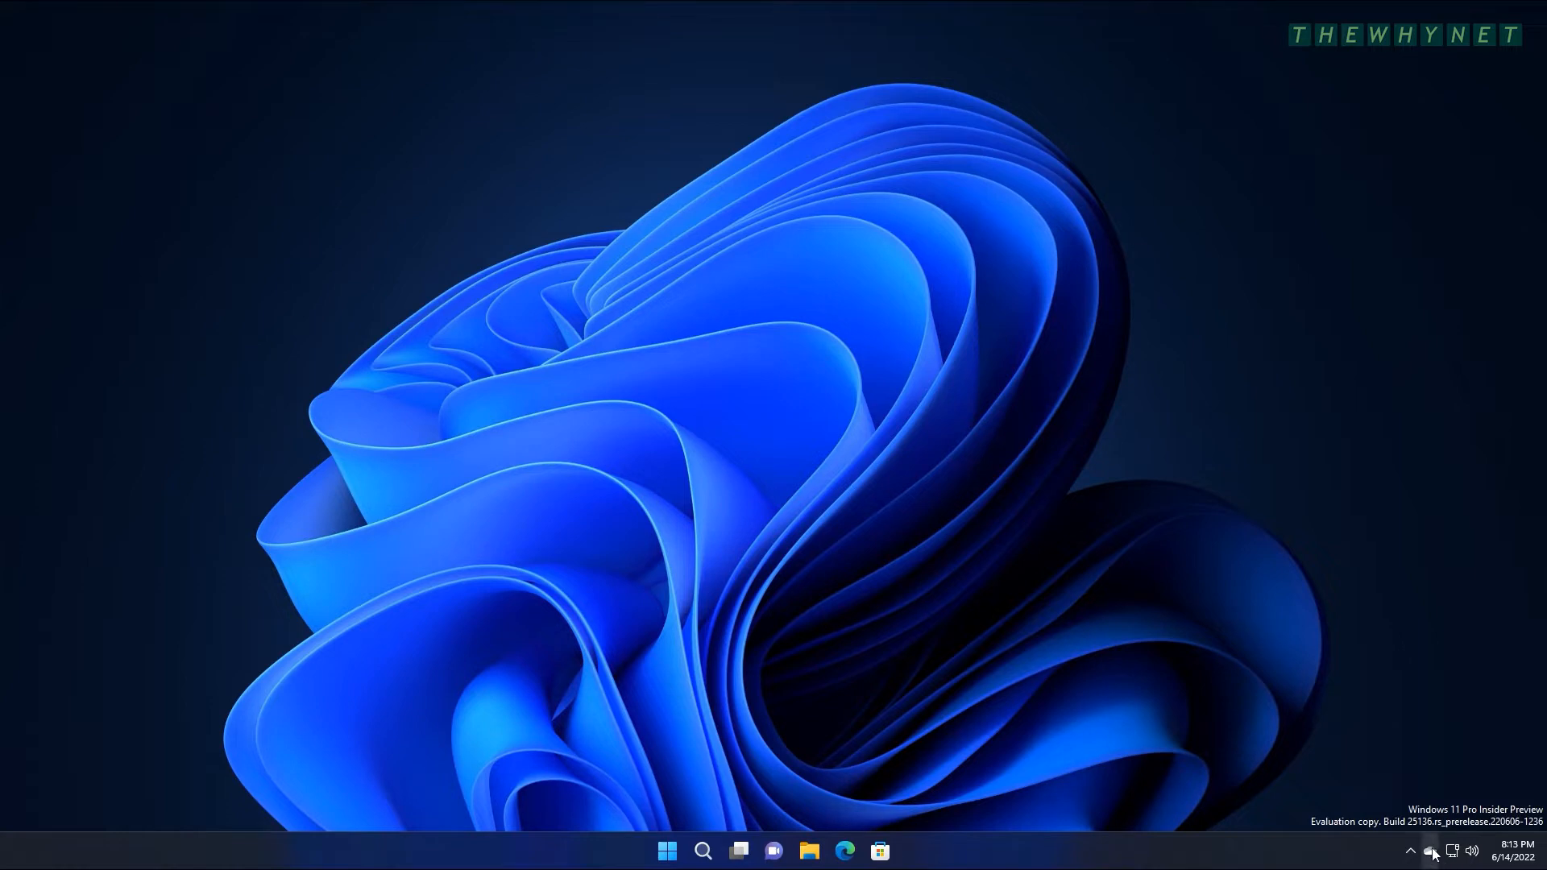
Launch Outlook from the Microsoft 365 app launcher in Edge and sign in with the account password.
{"action": "left_click", "coordinate": [1429, 850]}
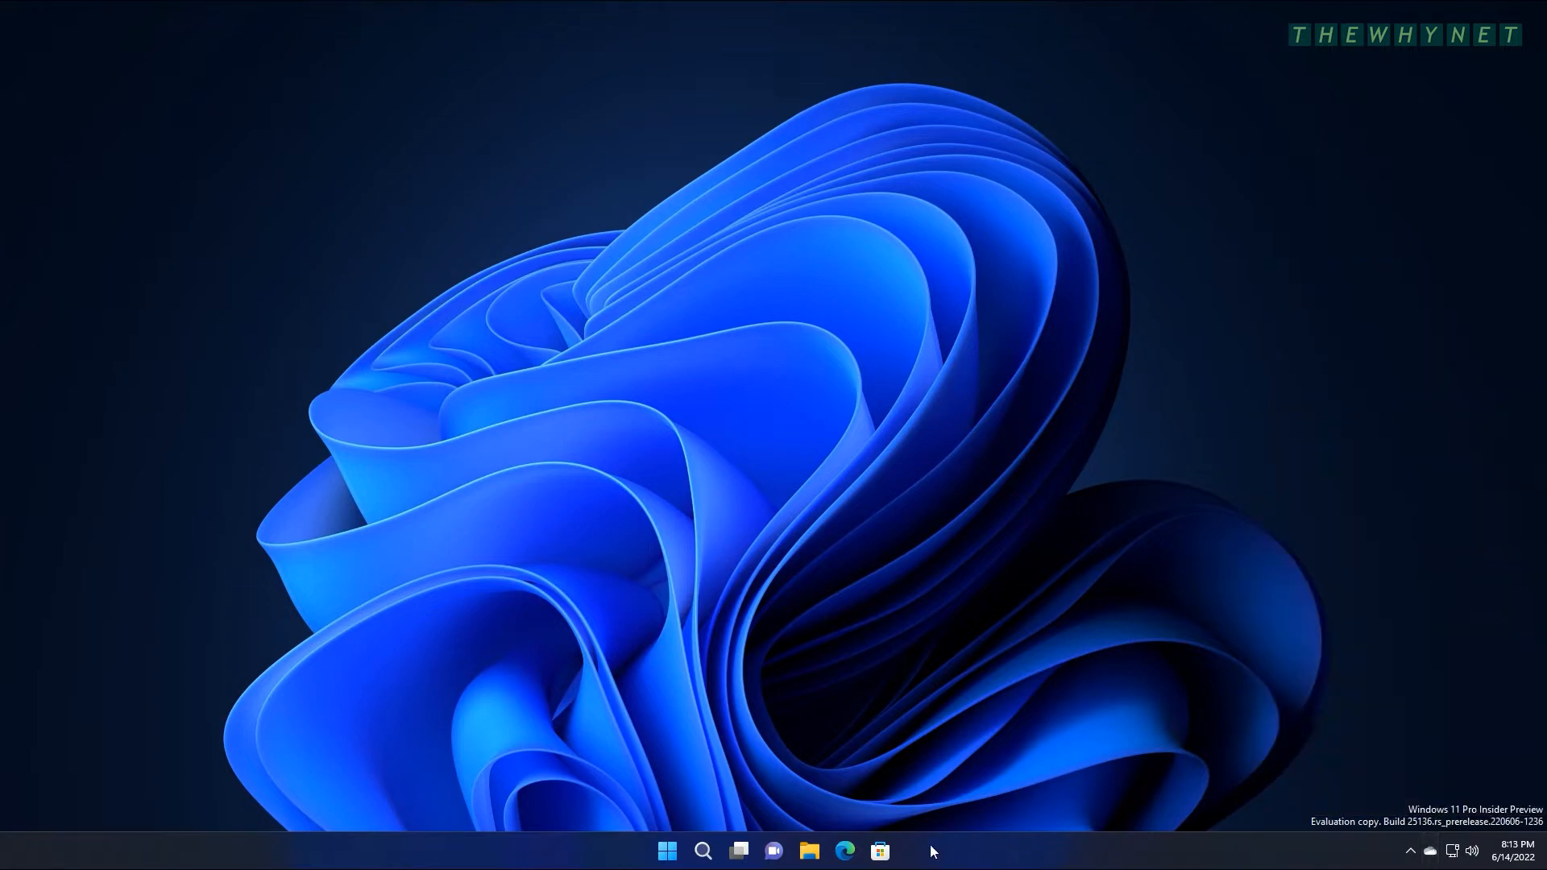
{"action": "left_click", "coordinate": [842, 849]}
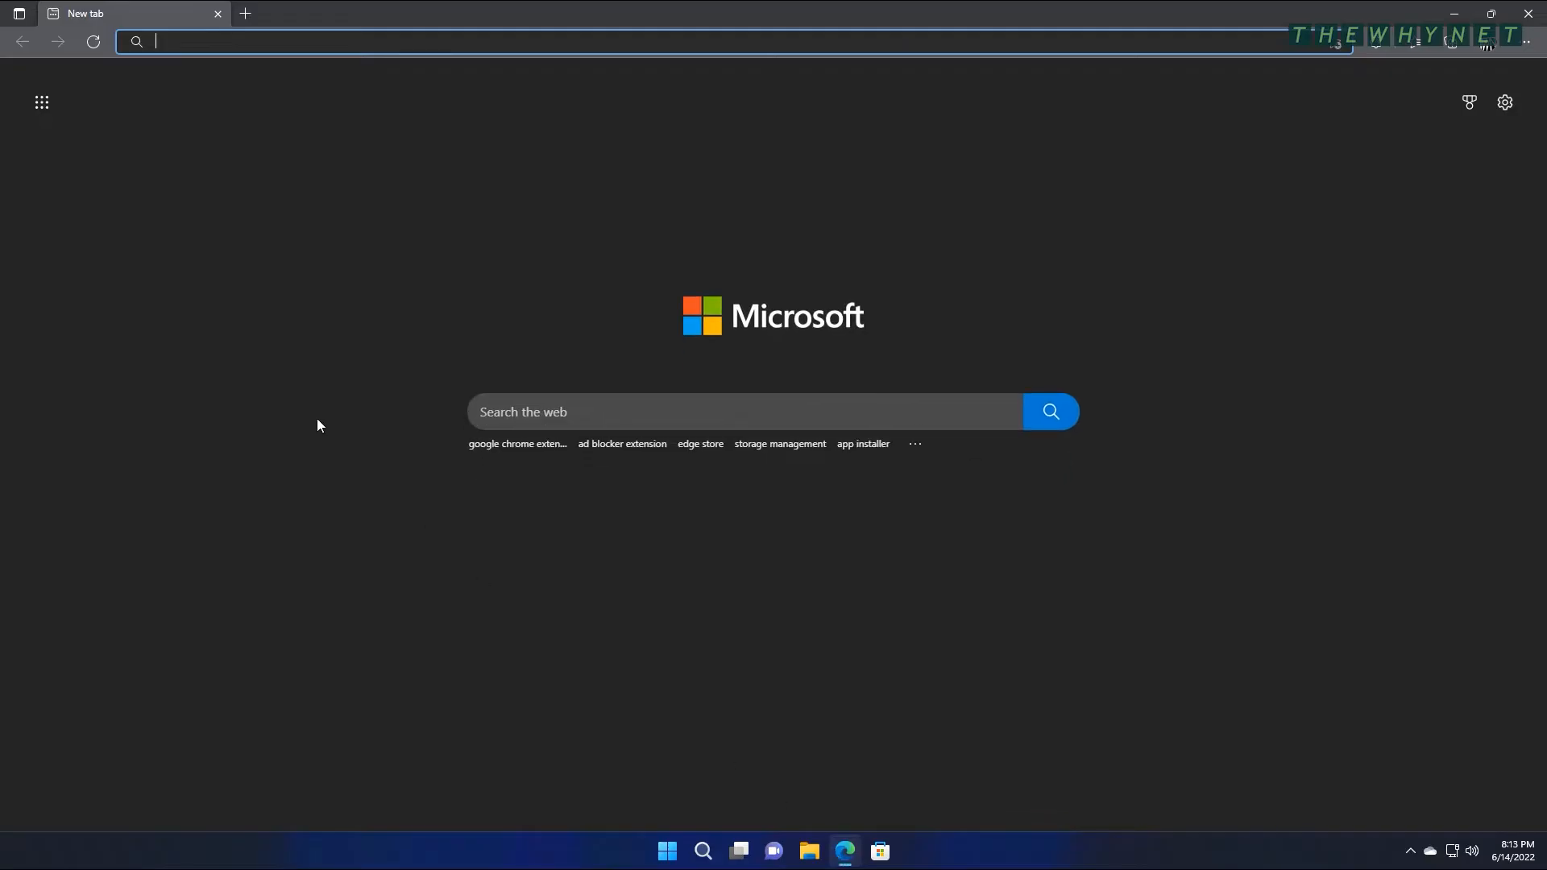
{"action": "left_click", "coordinate": [40, 101]}
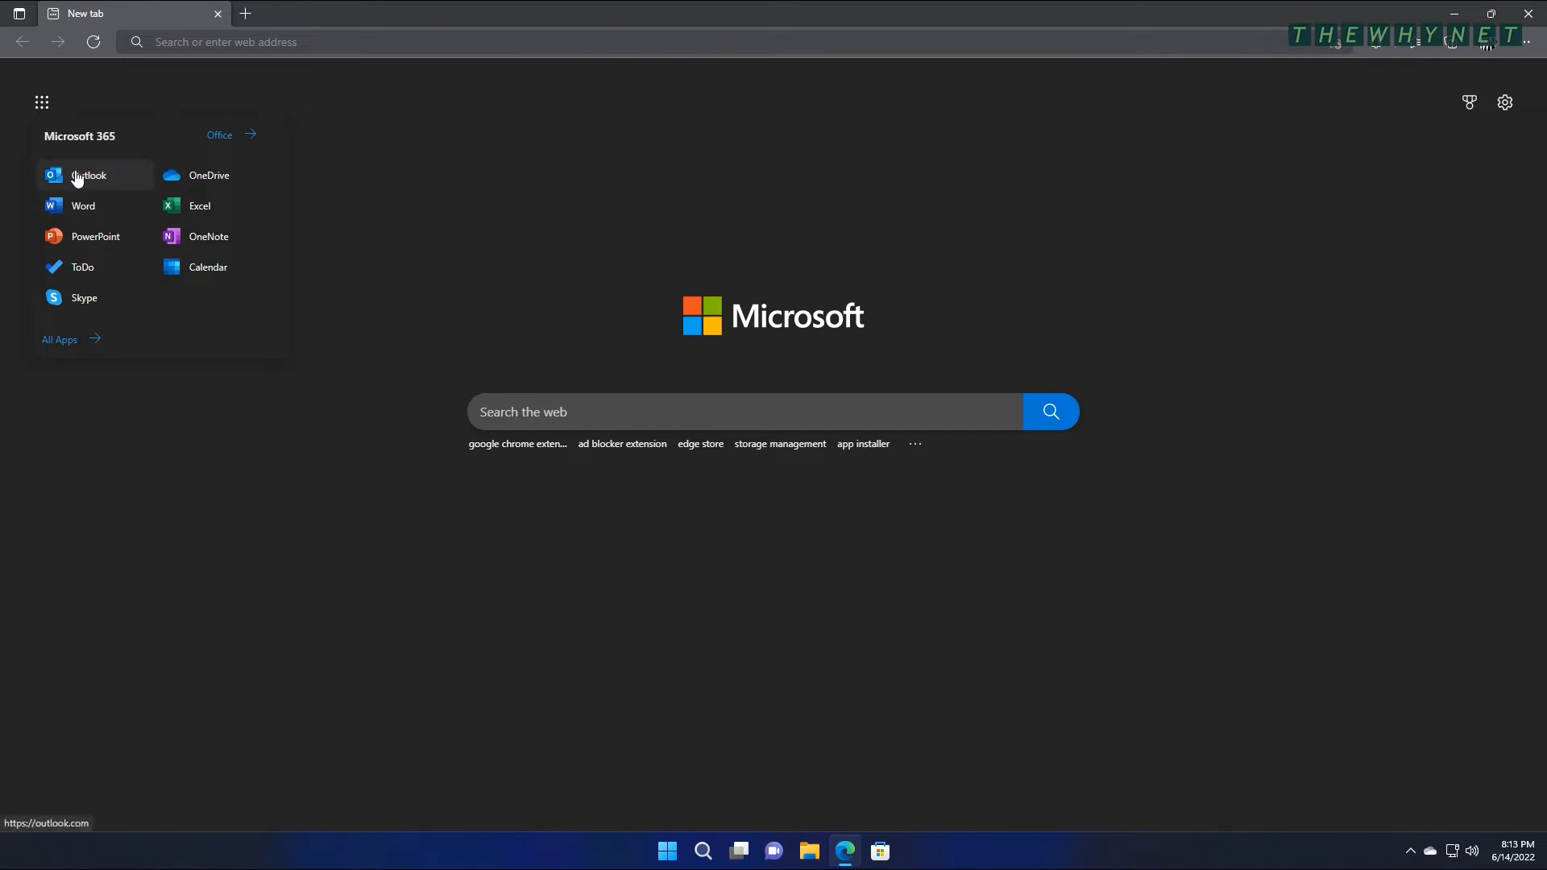
{"action": "left_click", "coordinate": [88, 174]}
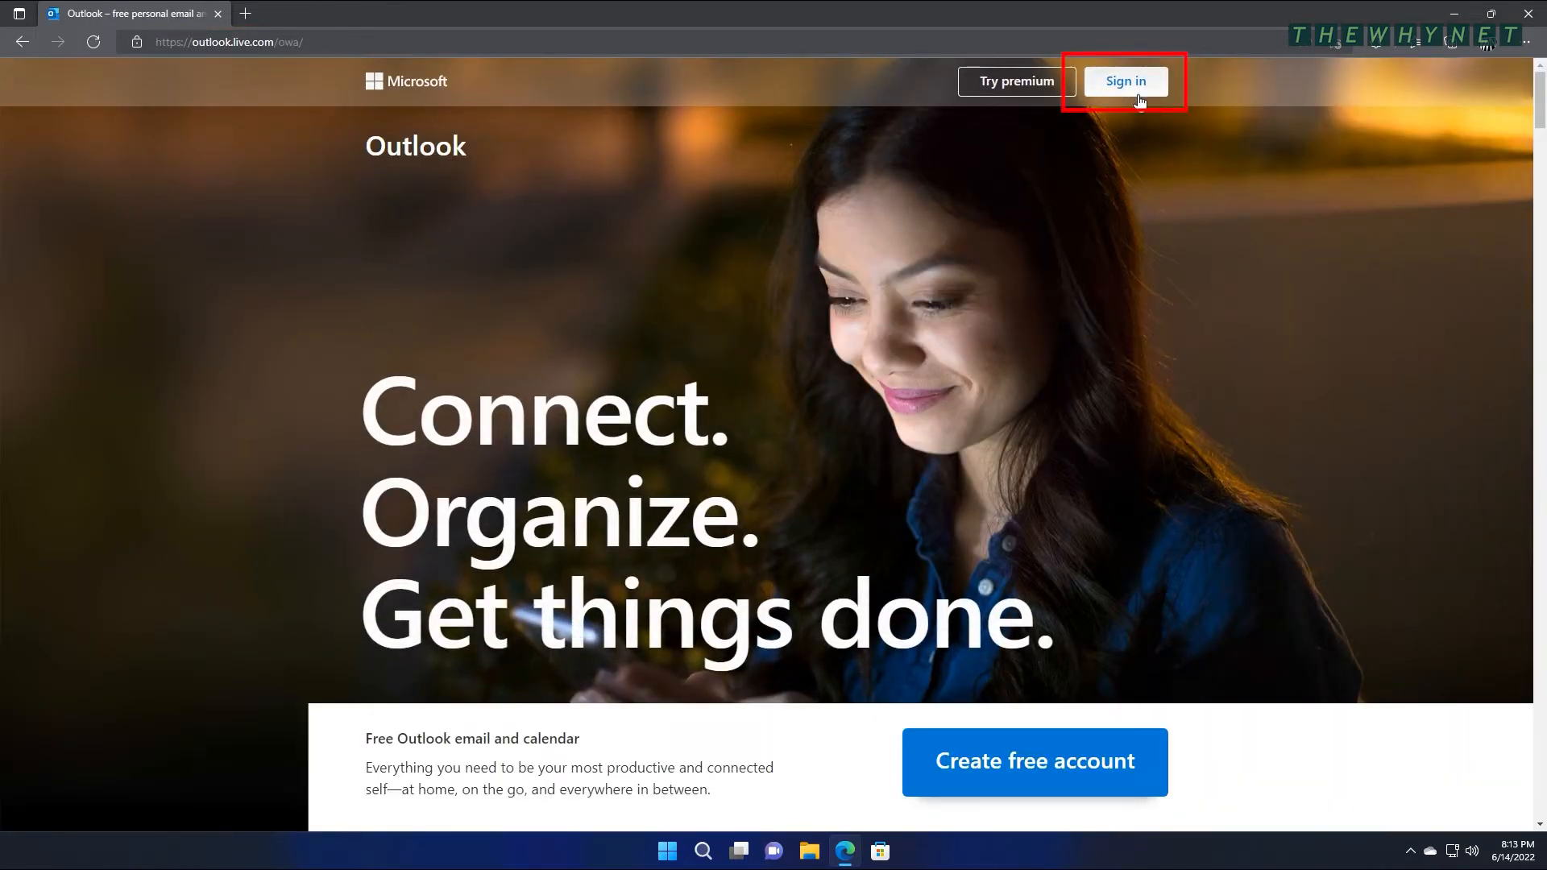
{"action": "left_click", "coordinate": [1126, 81]}
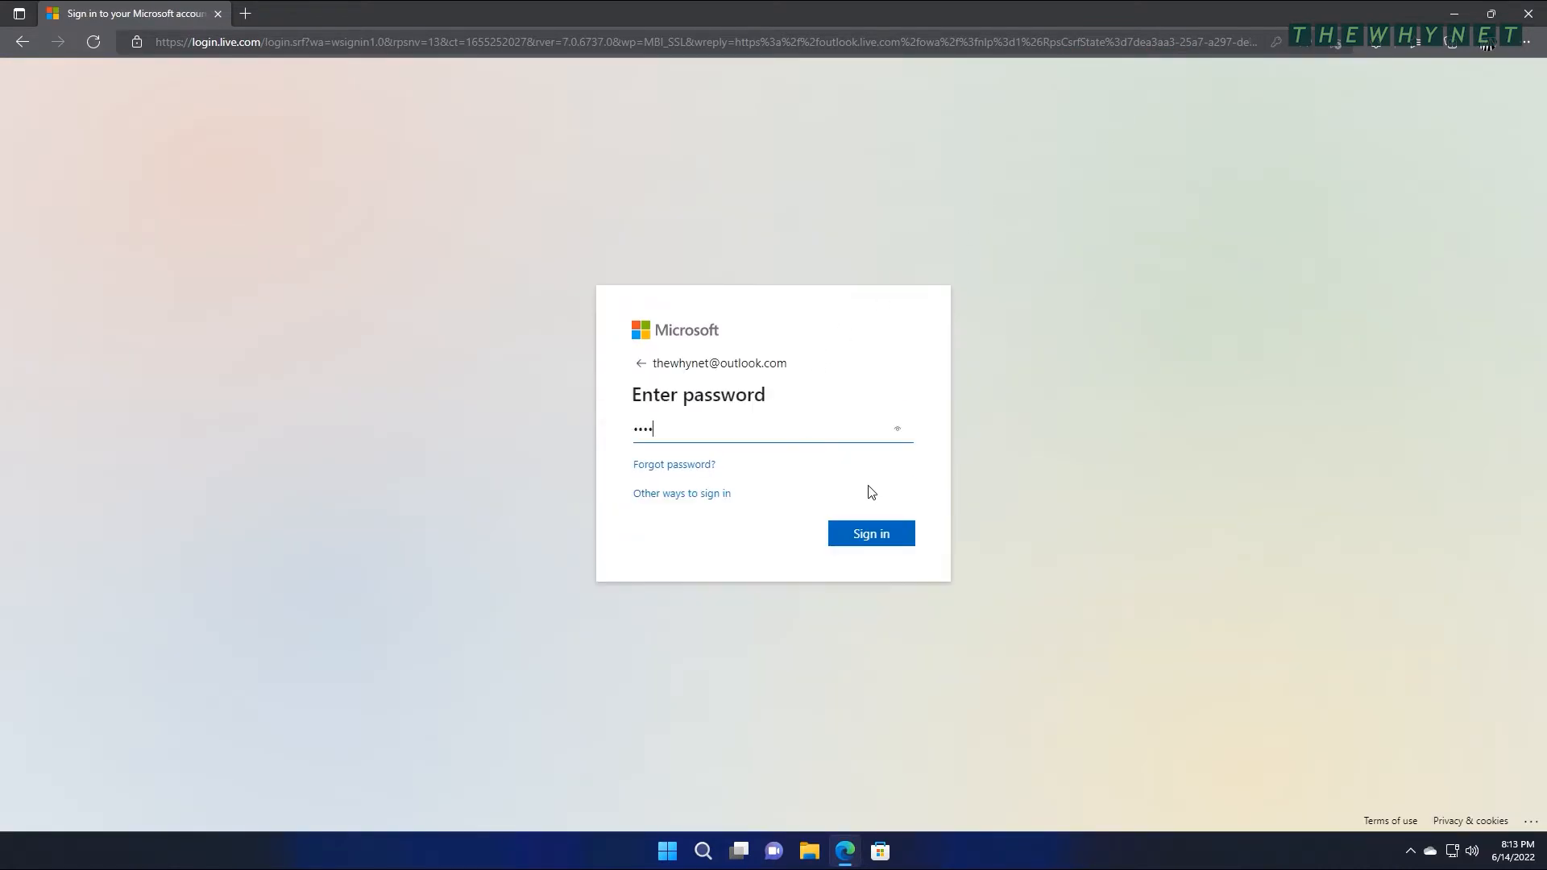
{"action": "left_click", "coordinate": [870, 534]}
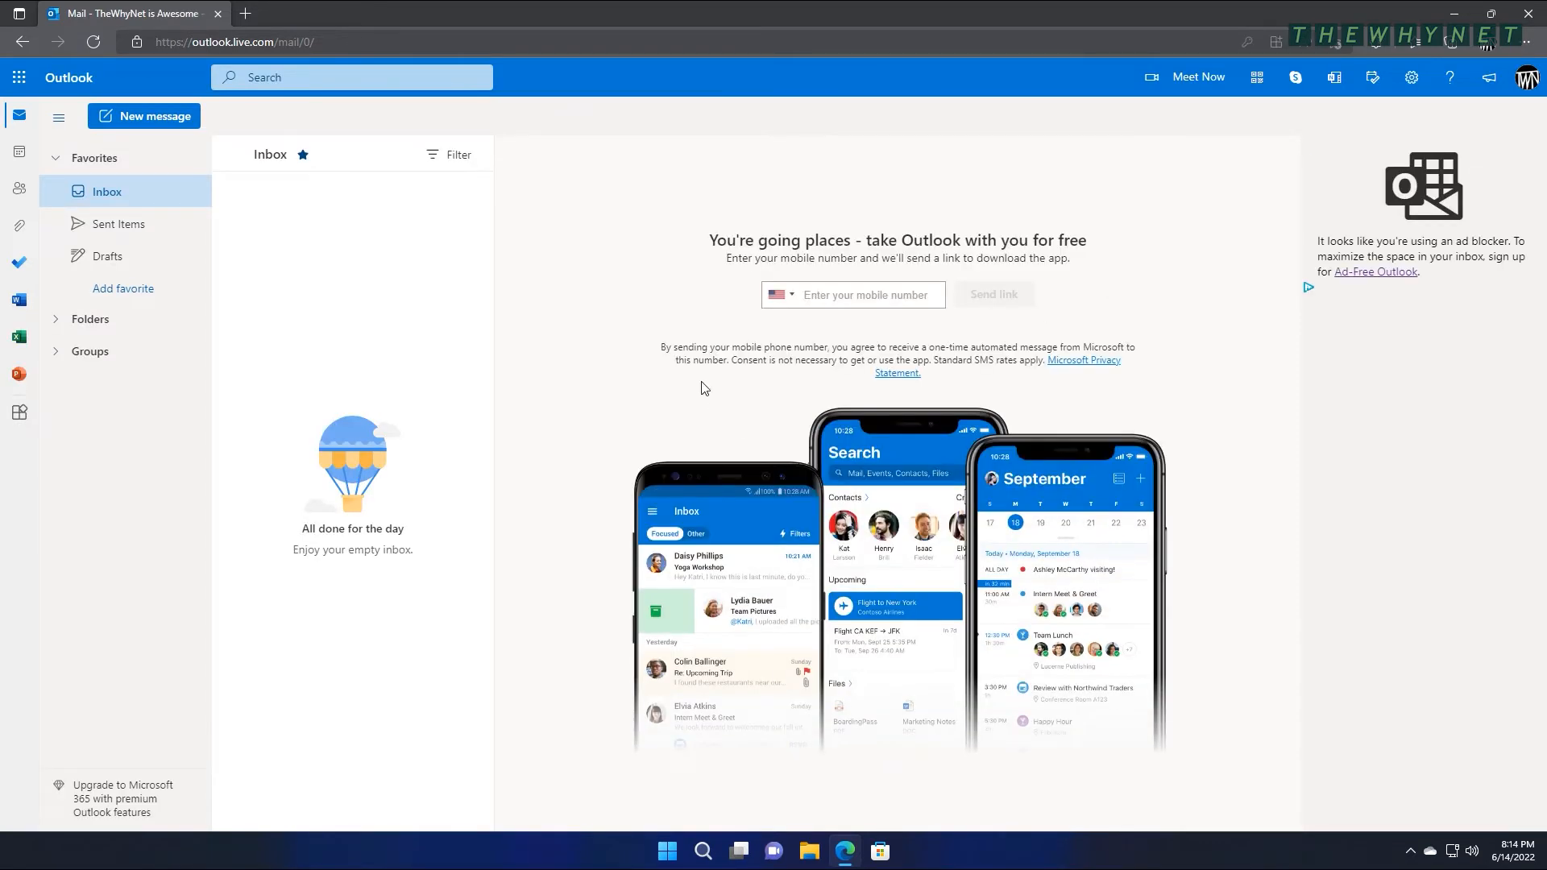
Launch Power Automate from the full Microsoft 365 apps list.
{"action": "left_click", "coordinate": [17, 77]}
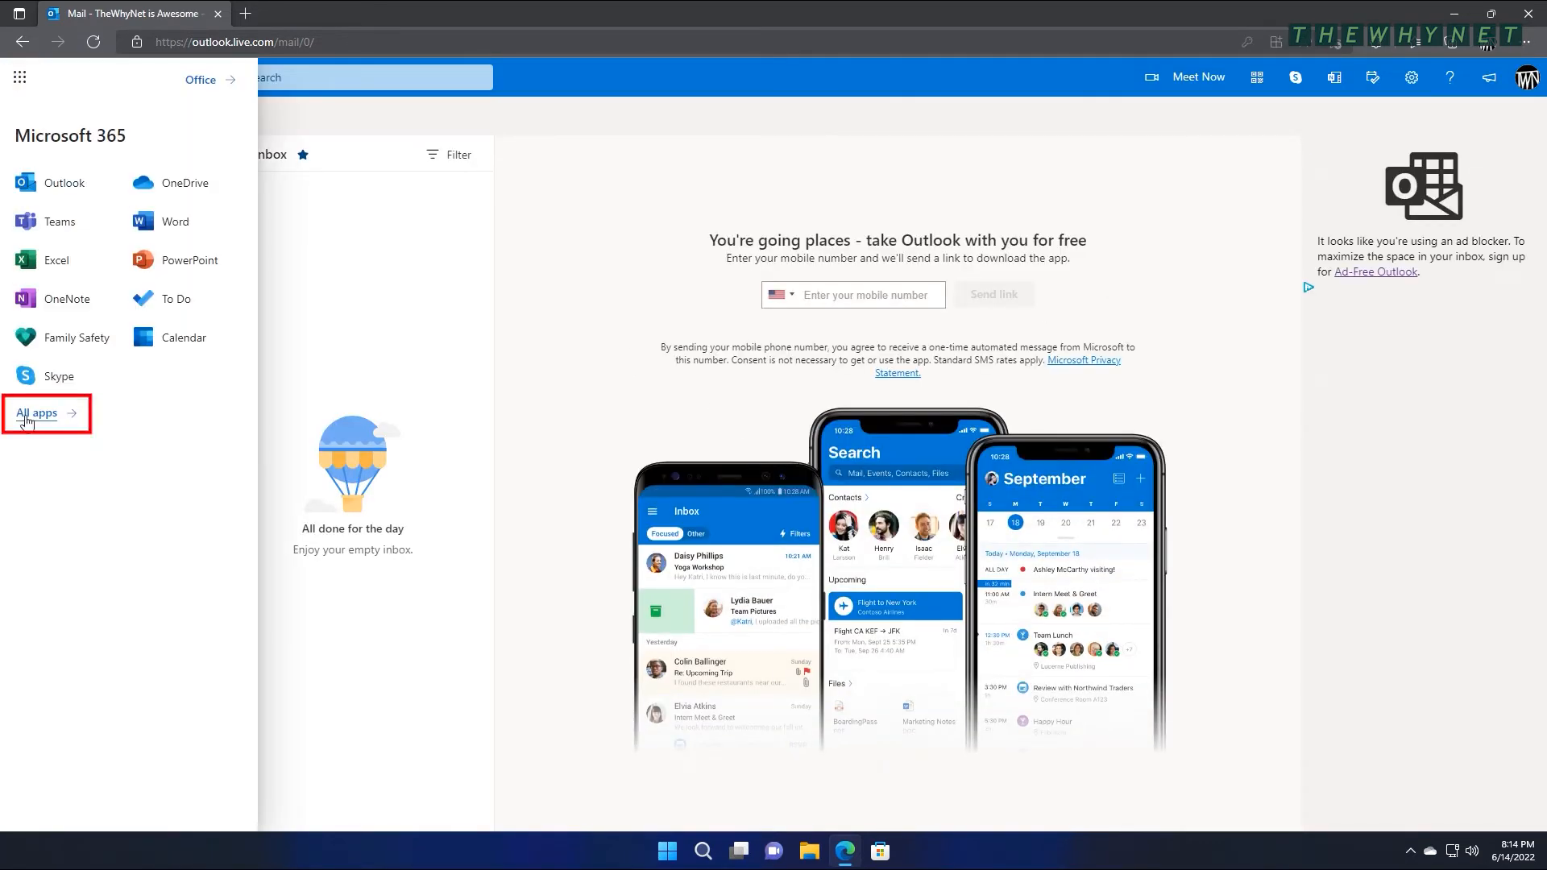
{"action": "left_click", "coordinate": [37, 414]}
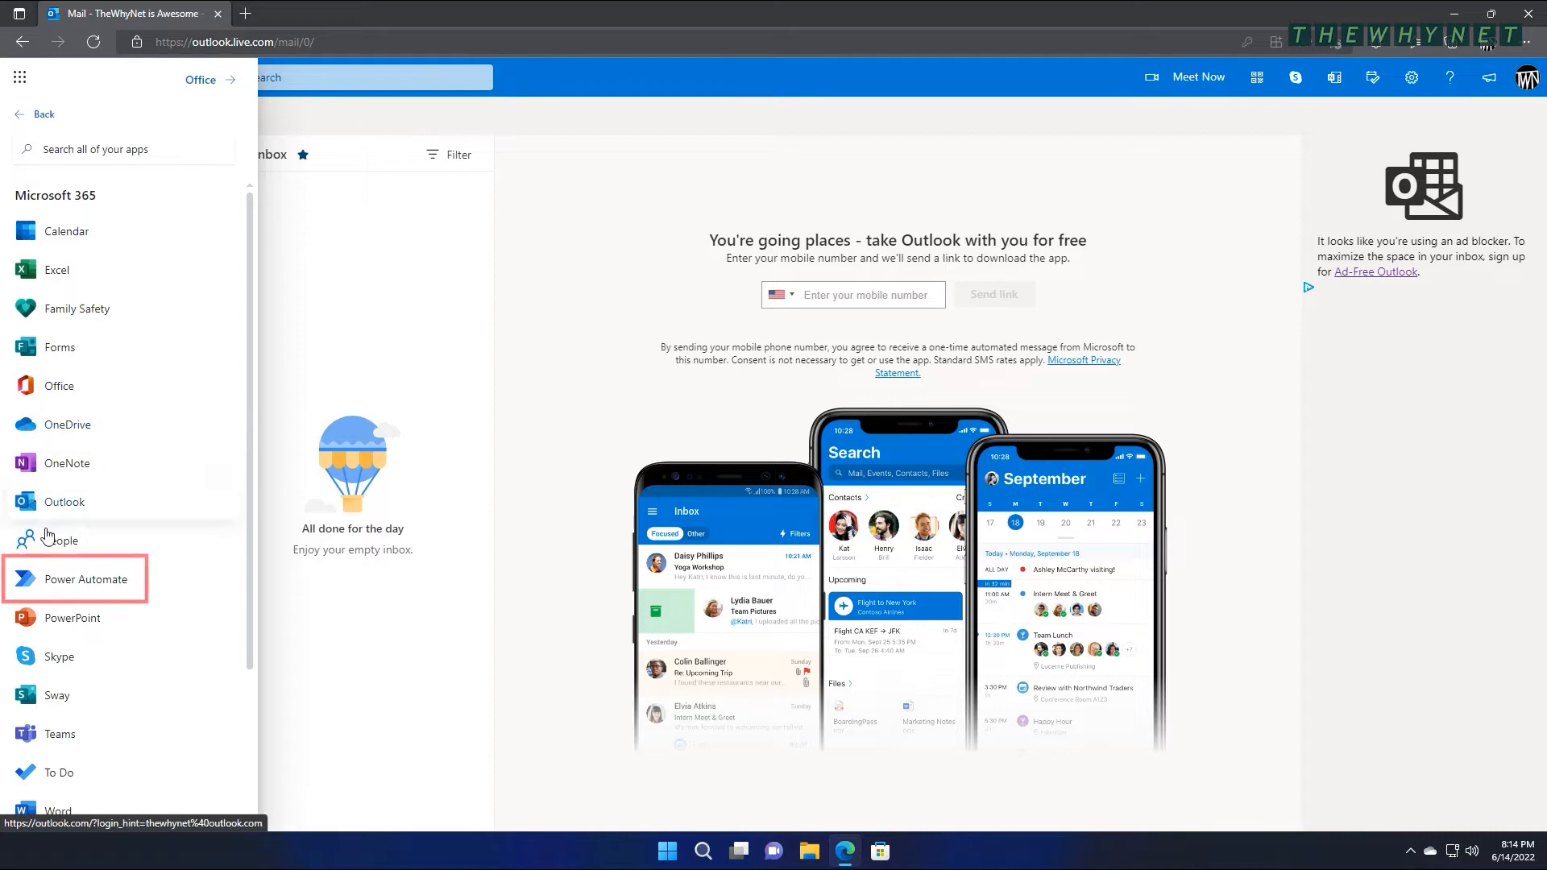
{"action": "left_click", "coordinate": [87, 578]}
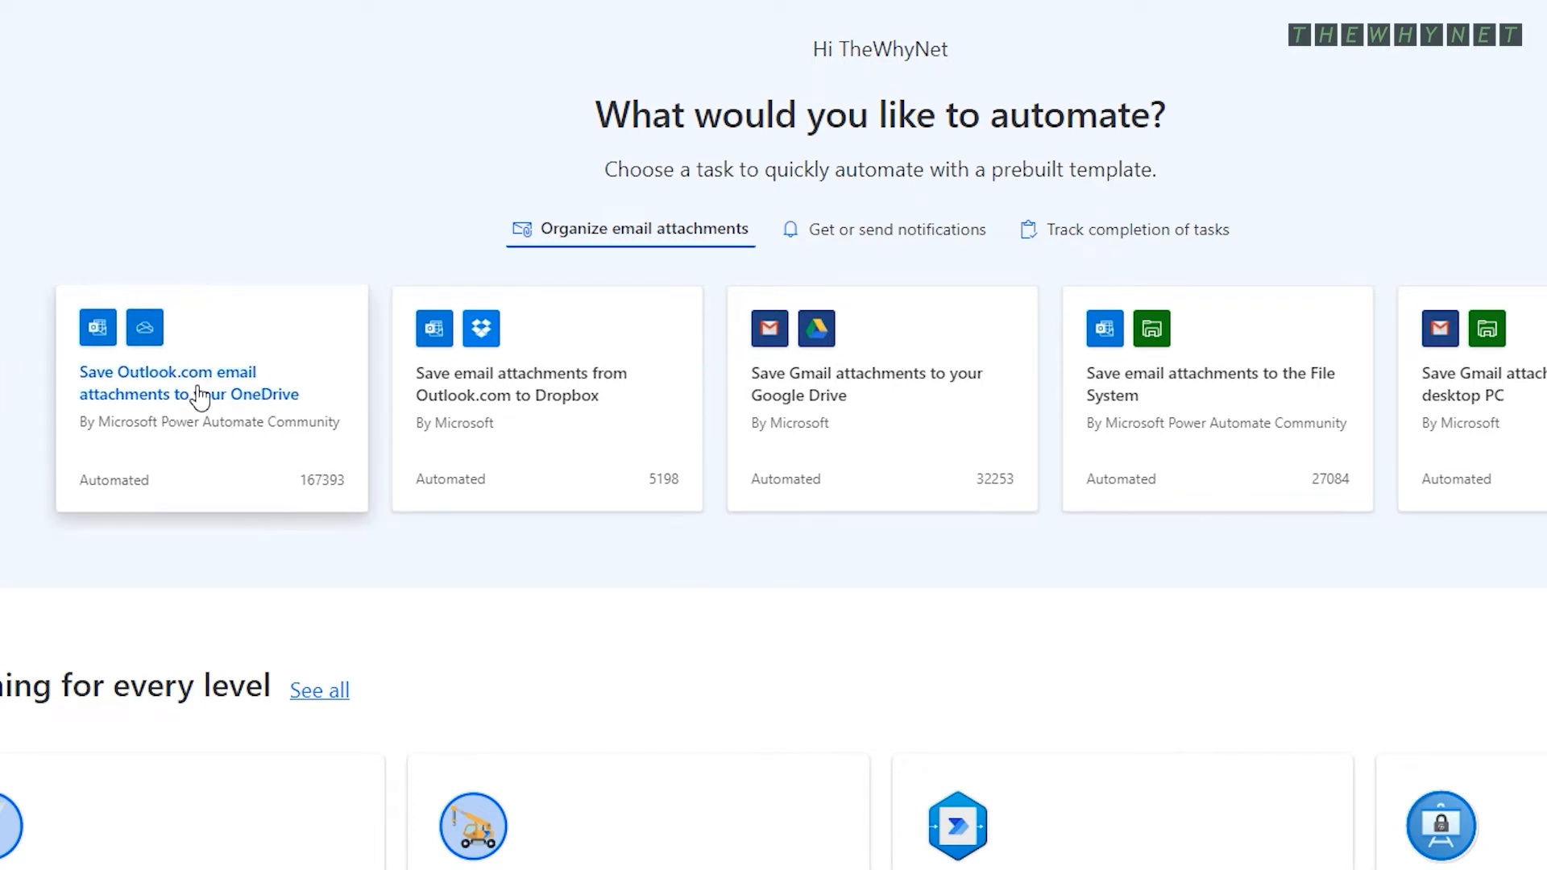
Sign in the Outlook.com connection for the attachments-to-OneDrive template using the existing account.
{"action": "left_click", "coordinate": [190, 384]}
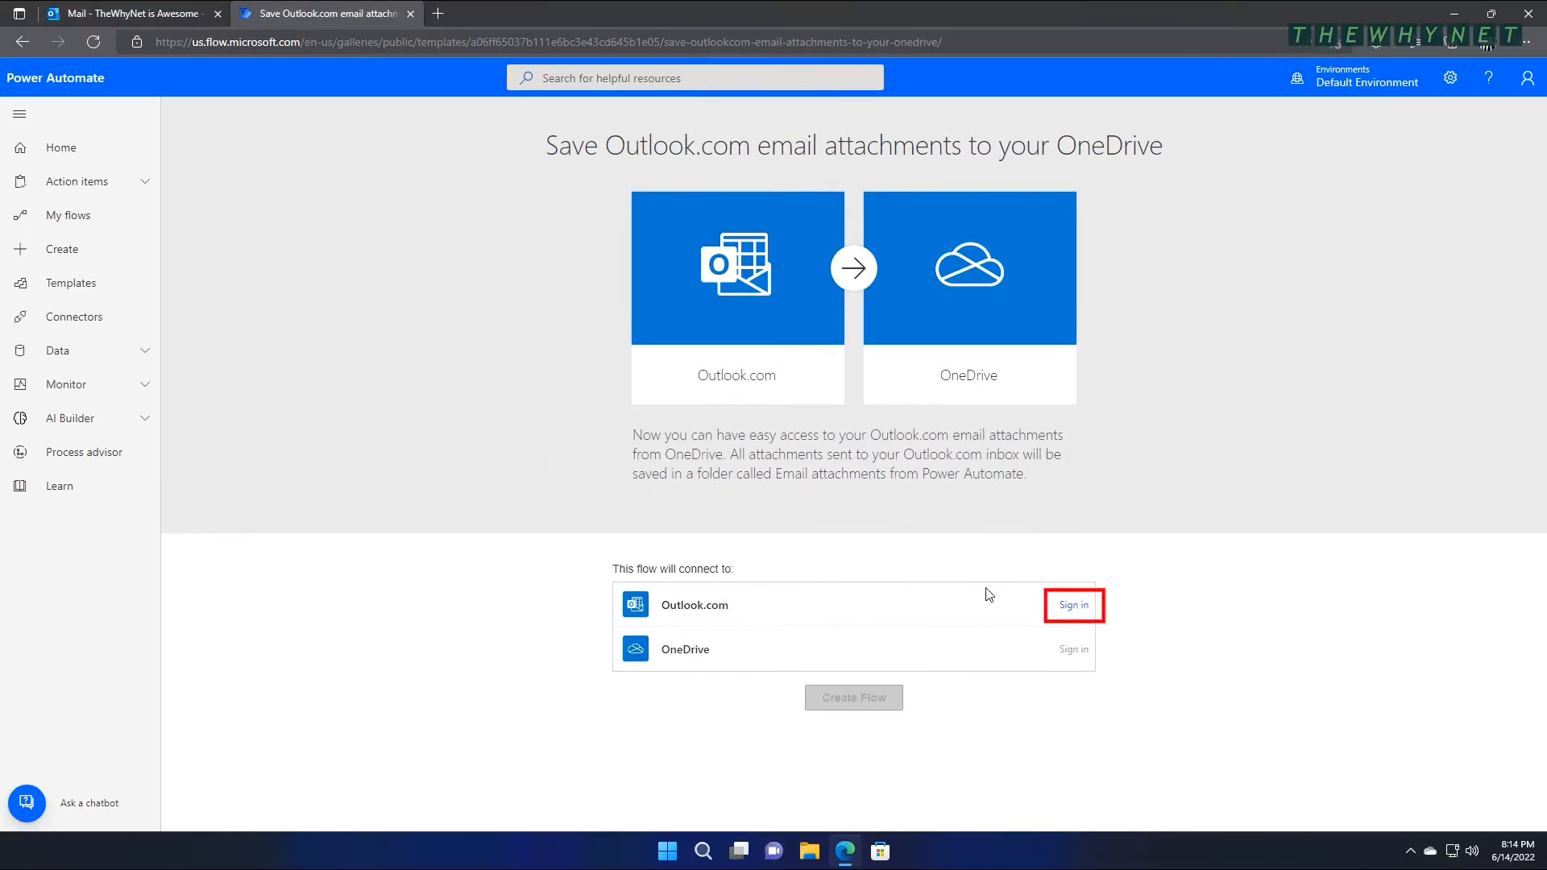
{"action": "left_click", "coordinate": [1073, 604]}
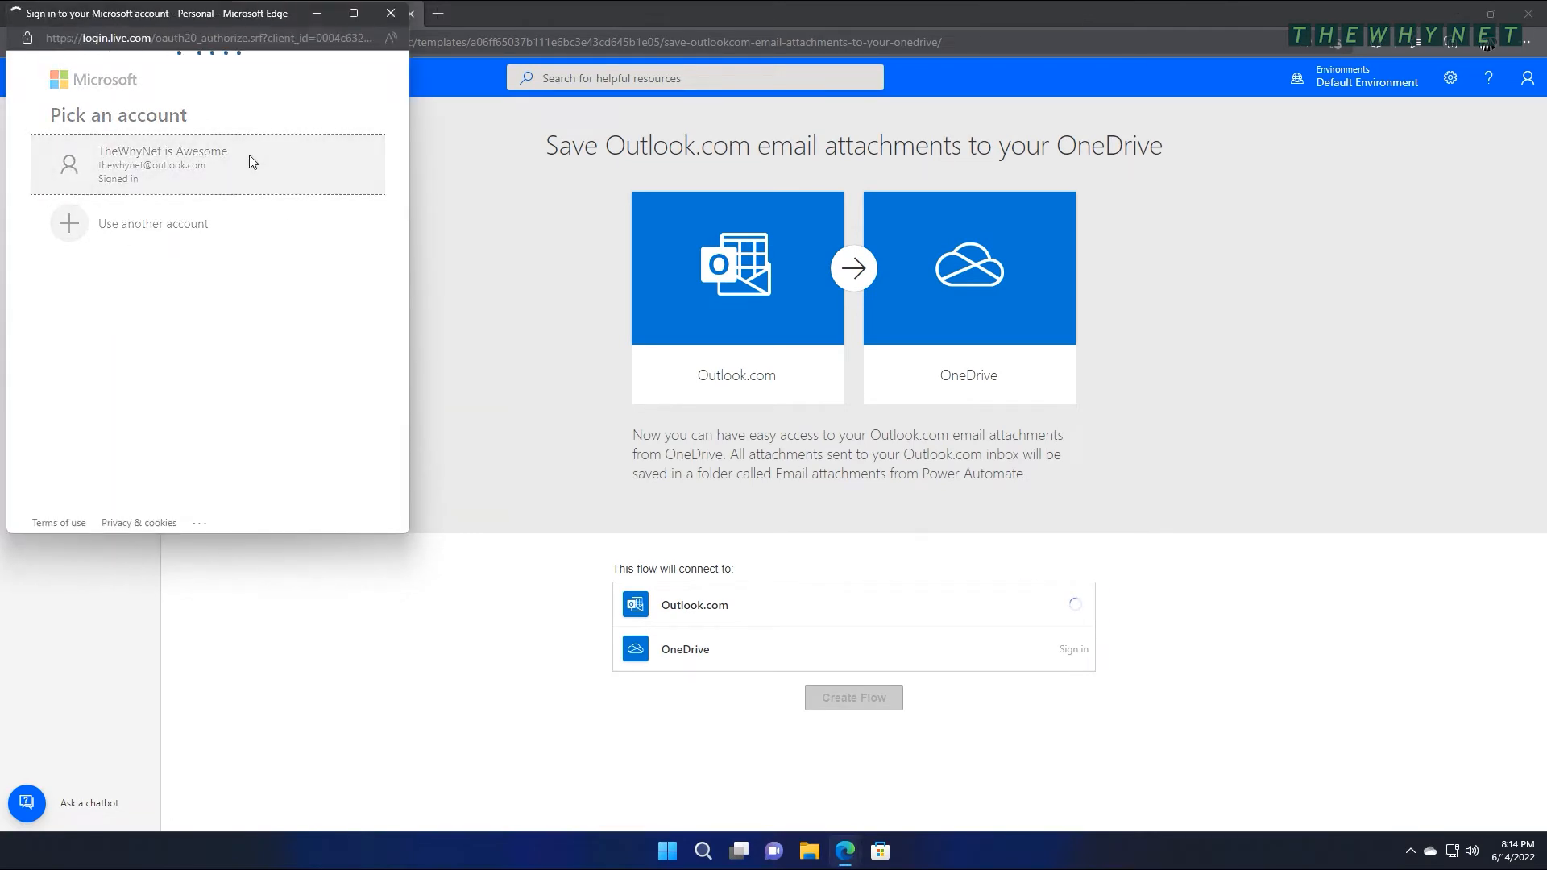
{"action": "left_click", "coordinate": [163, 163]}
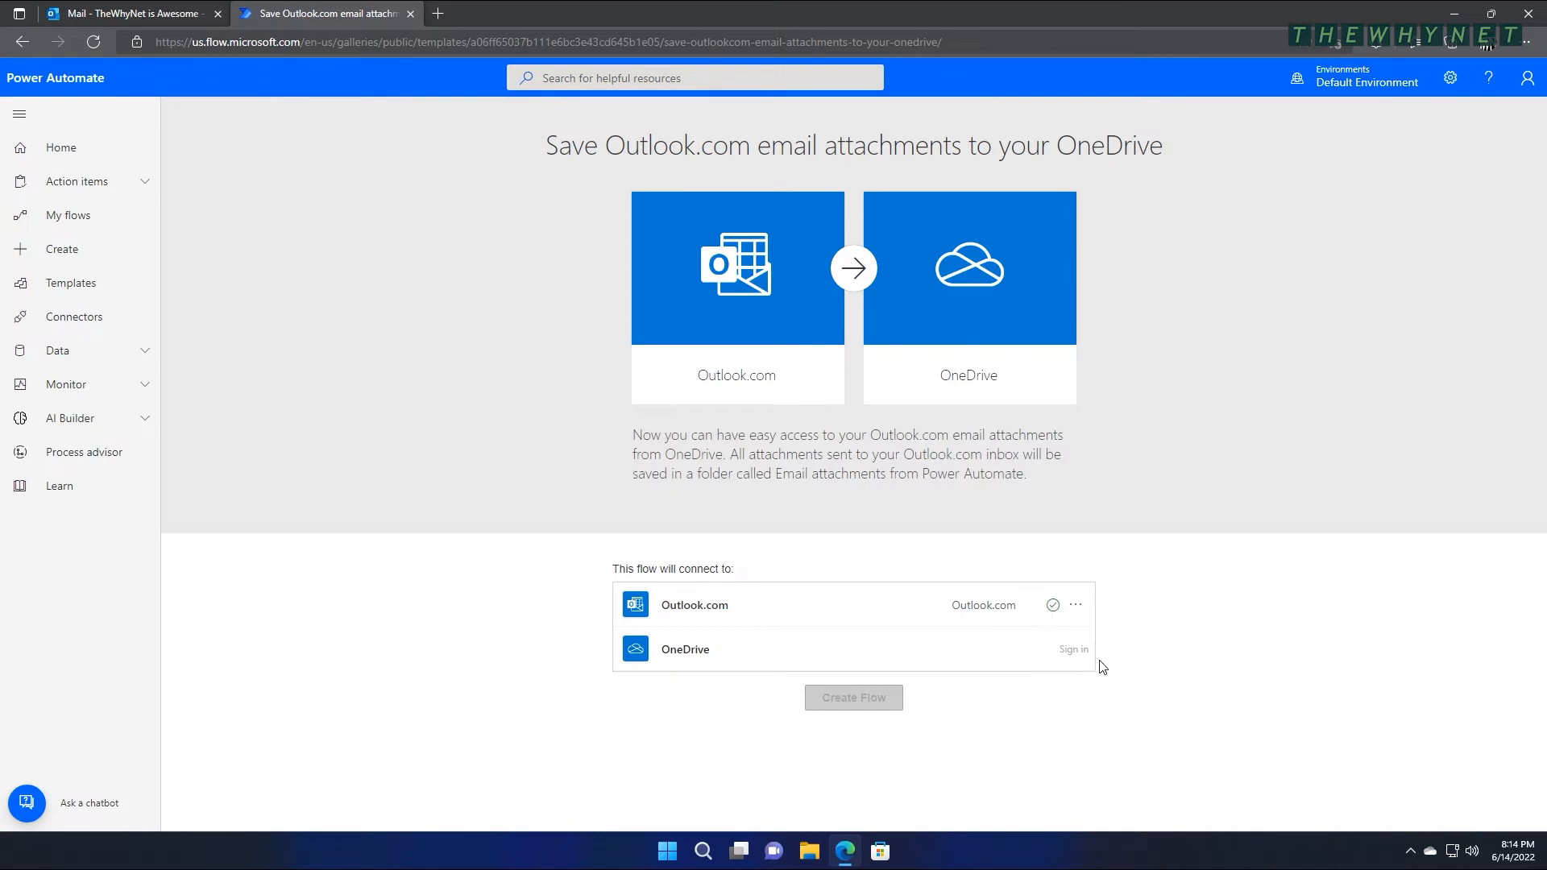
{"action": "left_click", "coordinate": [58, 349]}
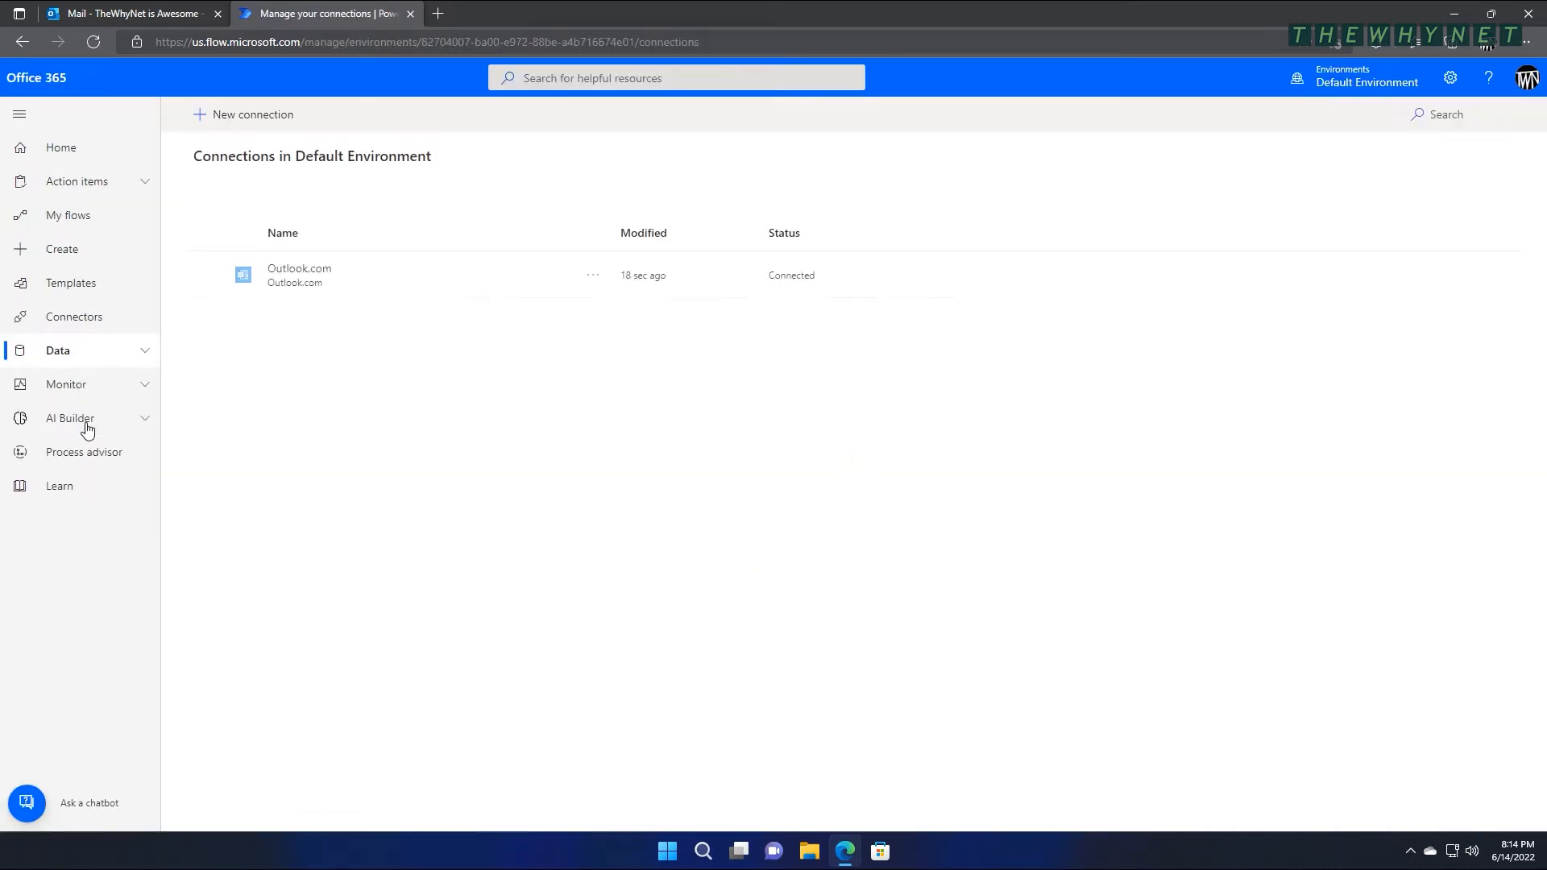
Search 'onedrive', view the OneDrive connector, and return to the Power Automate home page.
{"action": "type", "text": "onedrive"}
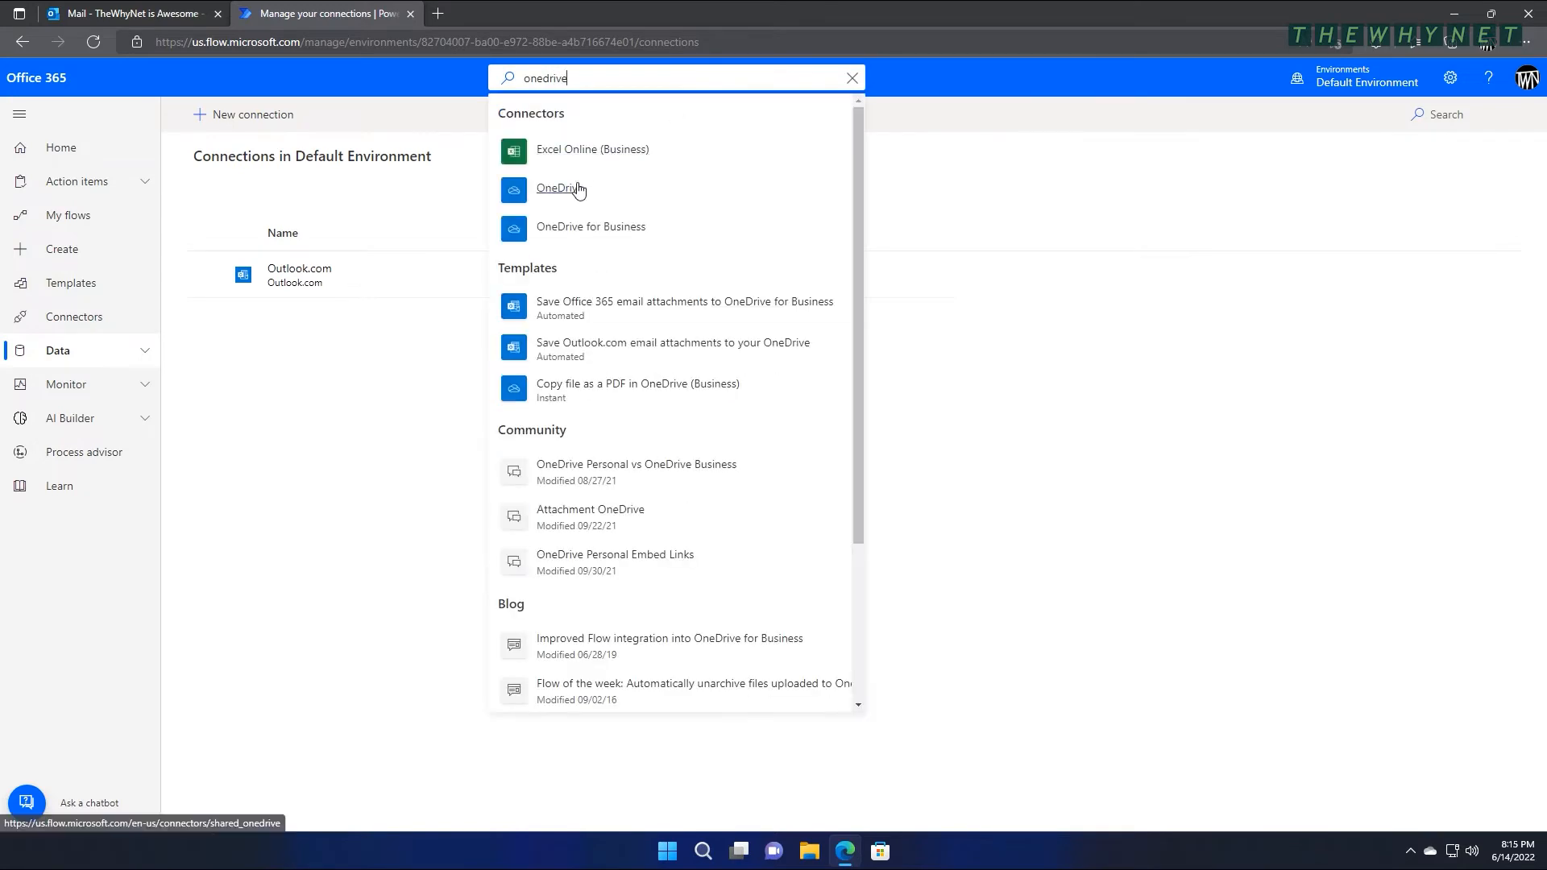
{"action": "left_click", "coordinate": [559, 188]}
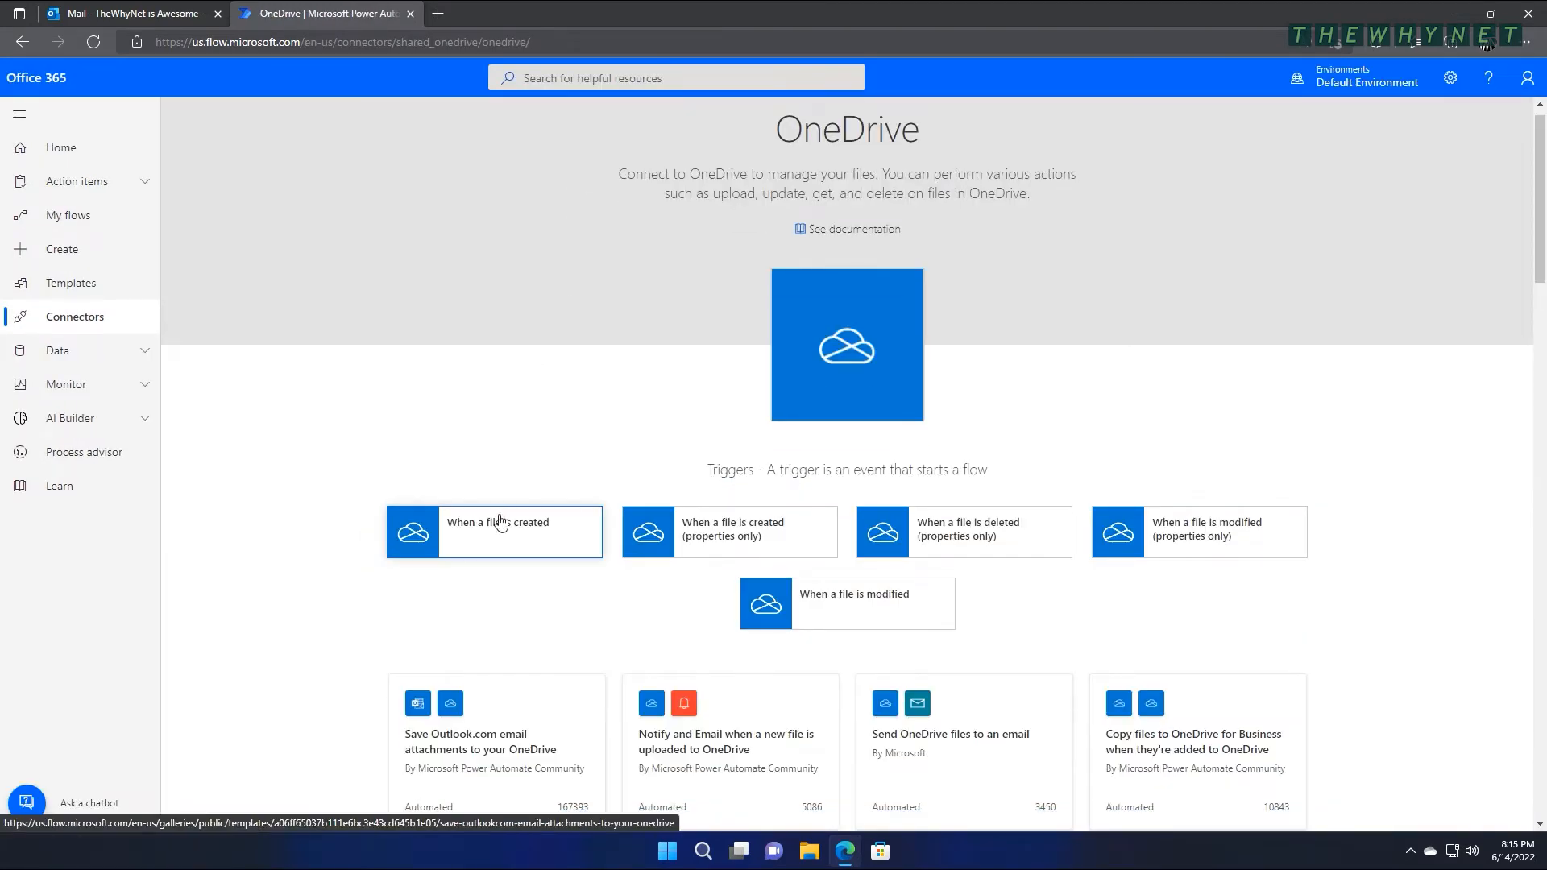
{"action": "left_click", "coordinate": [493, 531]}
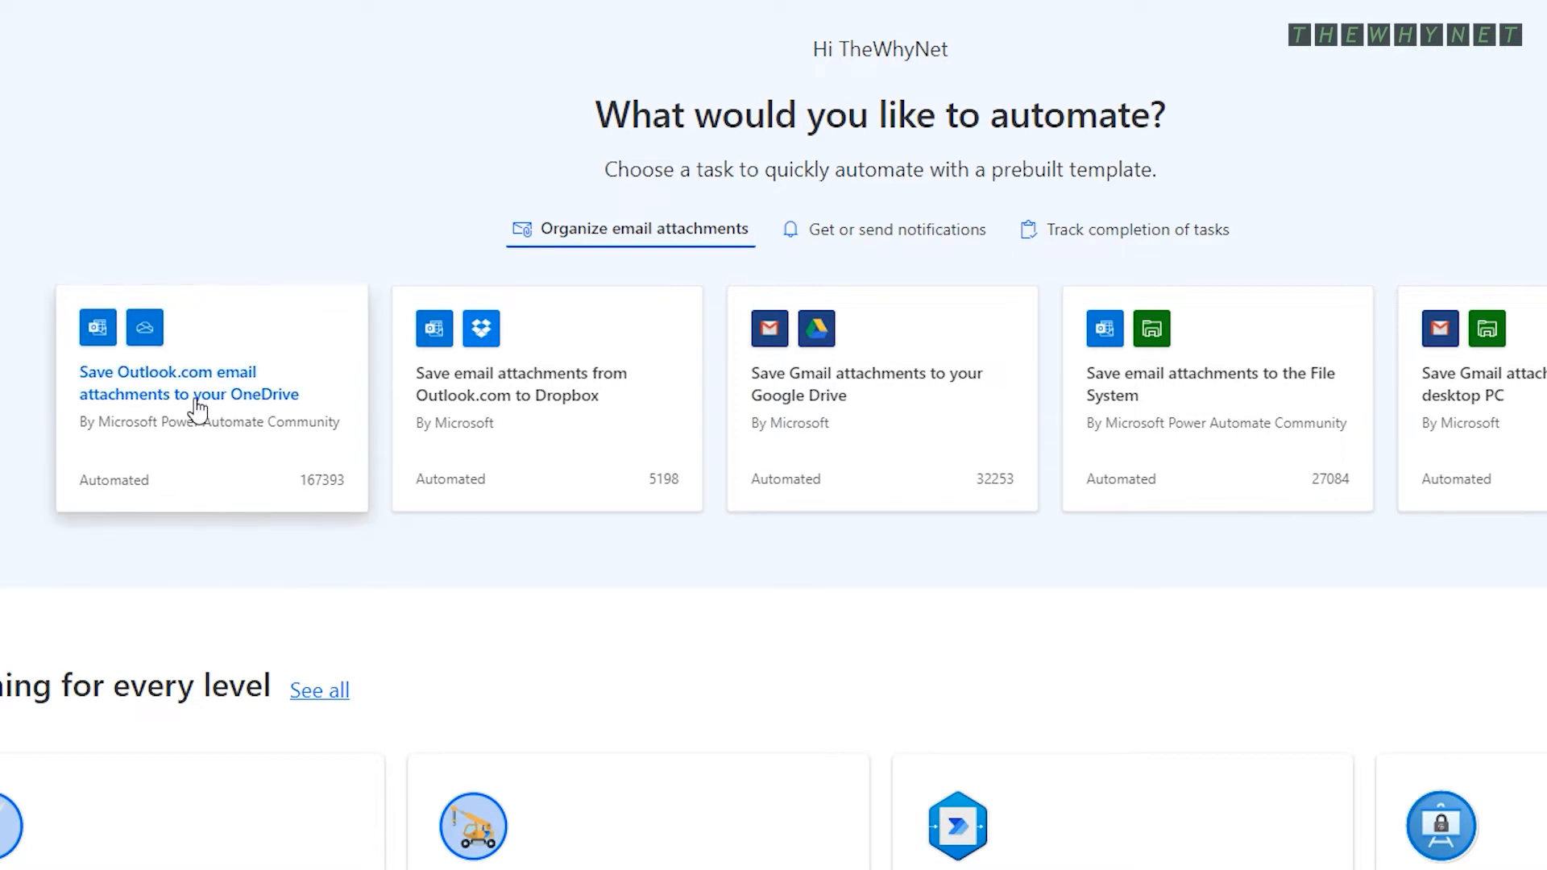
Create the Outlook.com-to-OneDrive attachments flow from the template and view its details for editing.
{"action": "left_click", "coordinate": [188, 383]}
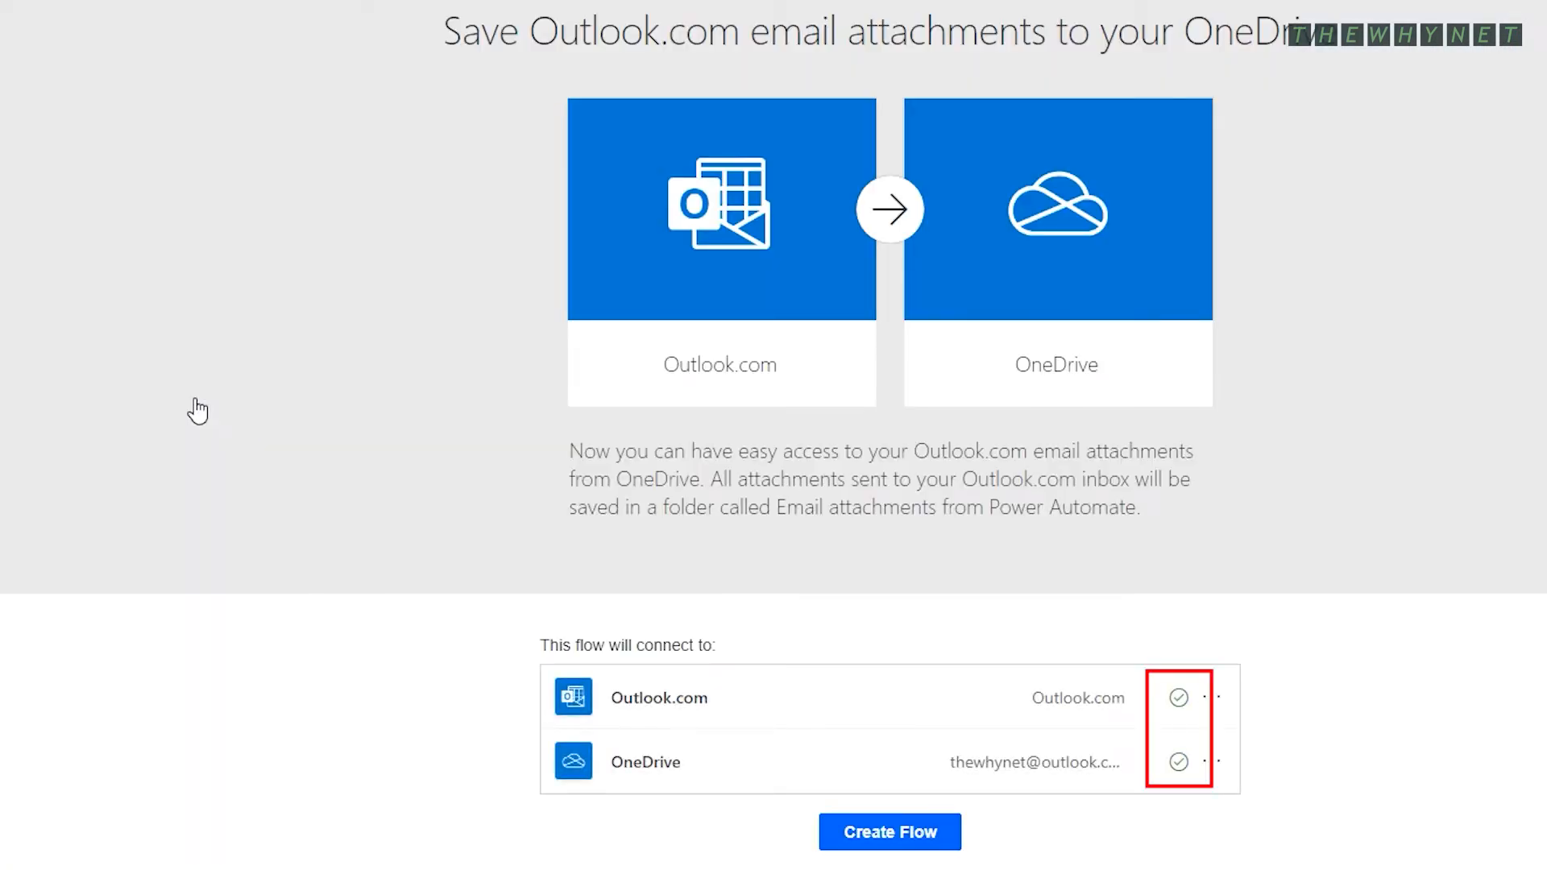
{"action": "mouse_move", "coordinate": [428, 535]}
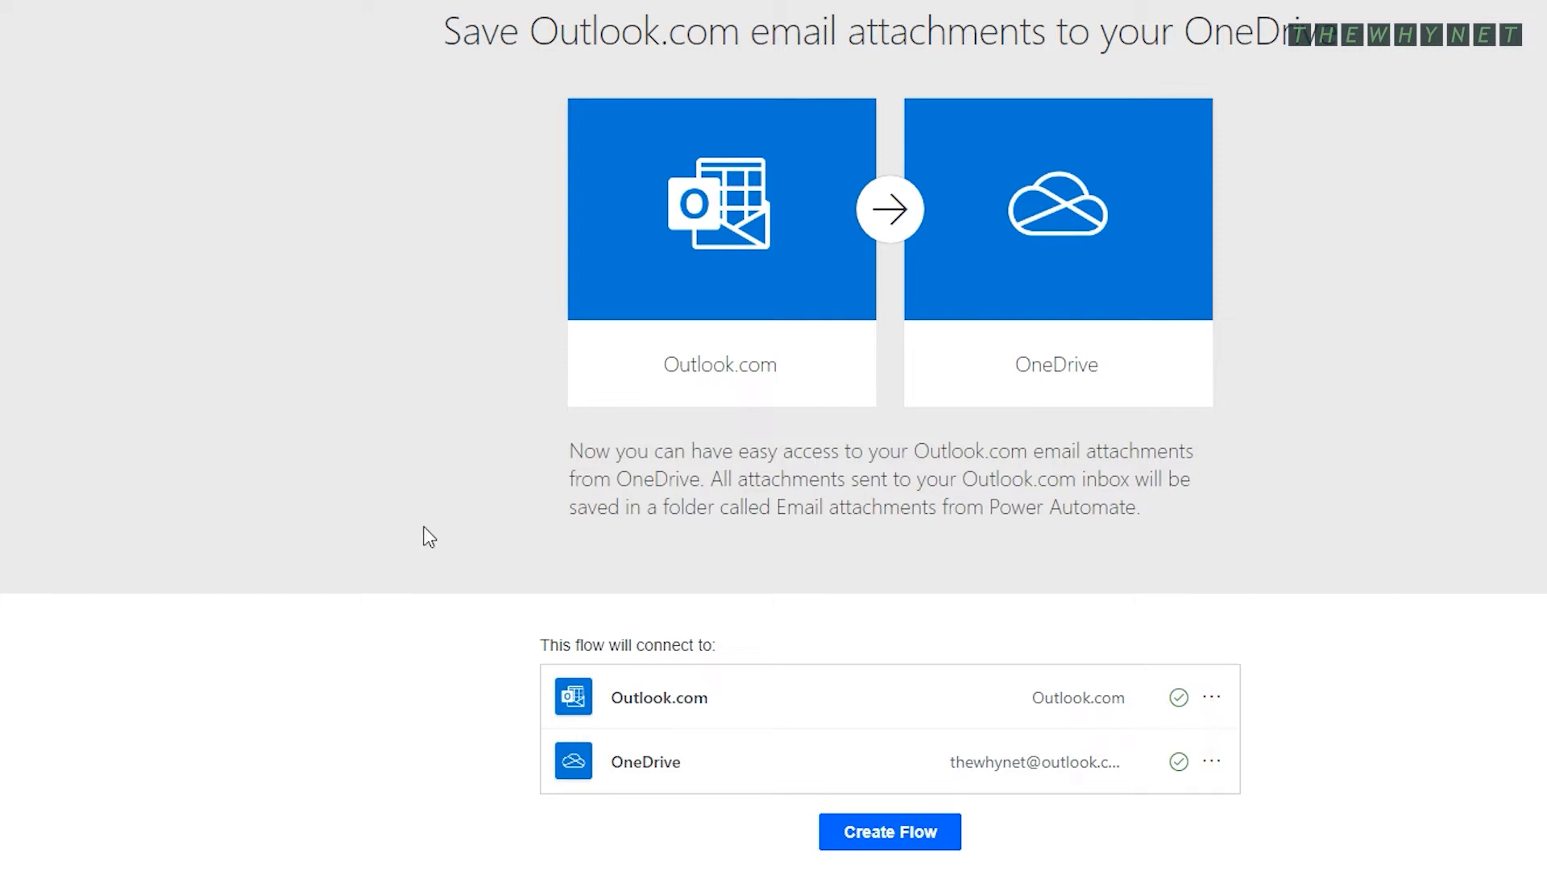
{"action": "left_click", "coordinate": [889, 831]}
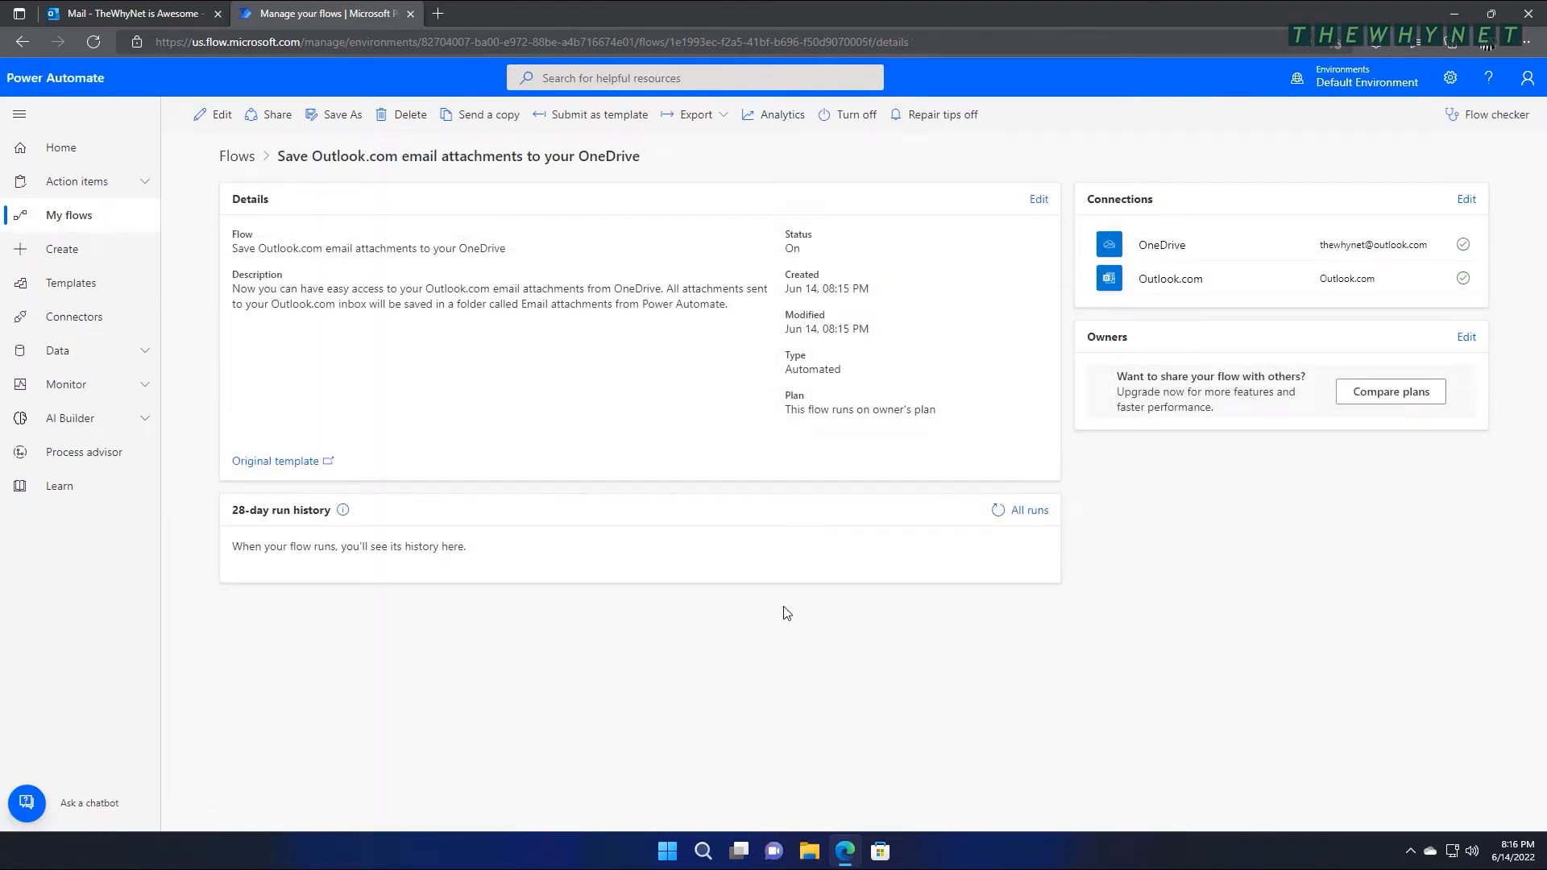
{"action": "left_click", "coordinate": [1036, 200]}
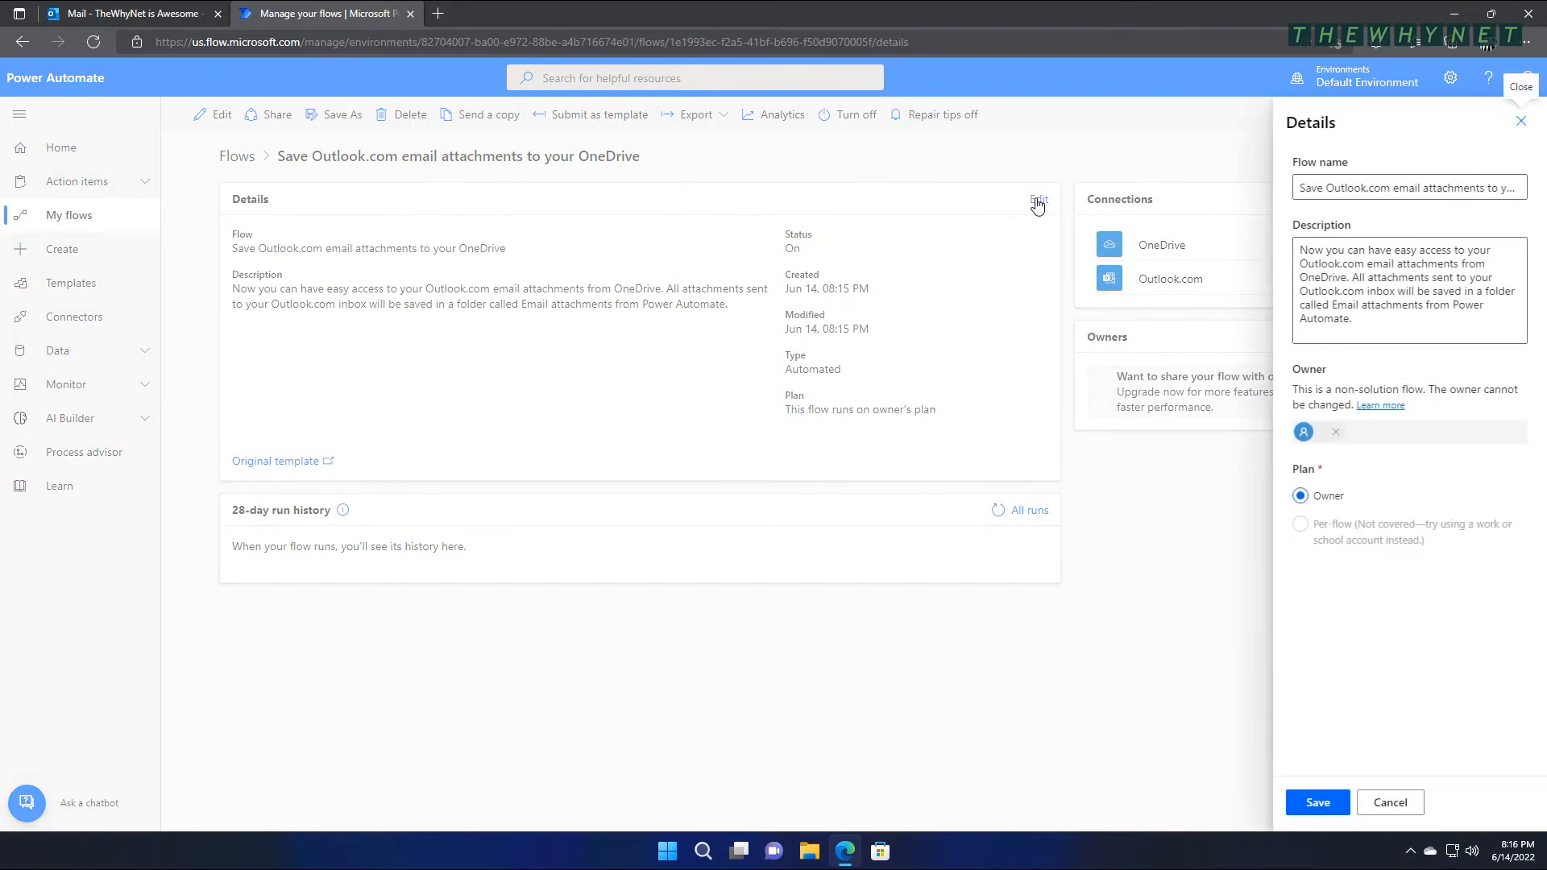
Close the details panel and reopen the attachments flow from the My flows list.
{"action": "left_click", "coordinate": [1519, 87]}
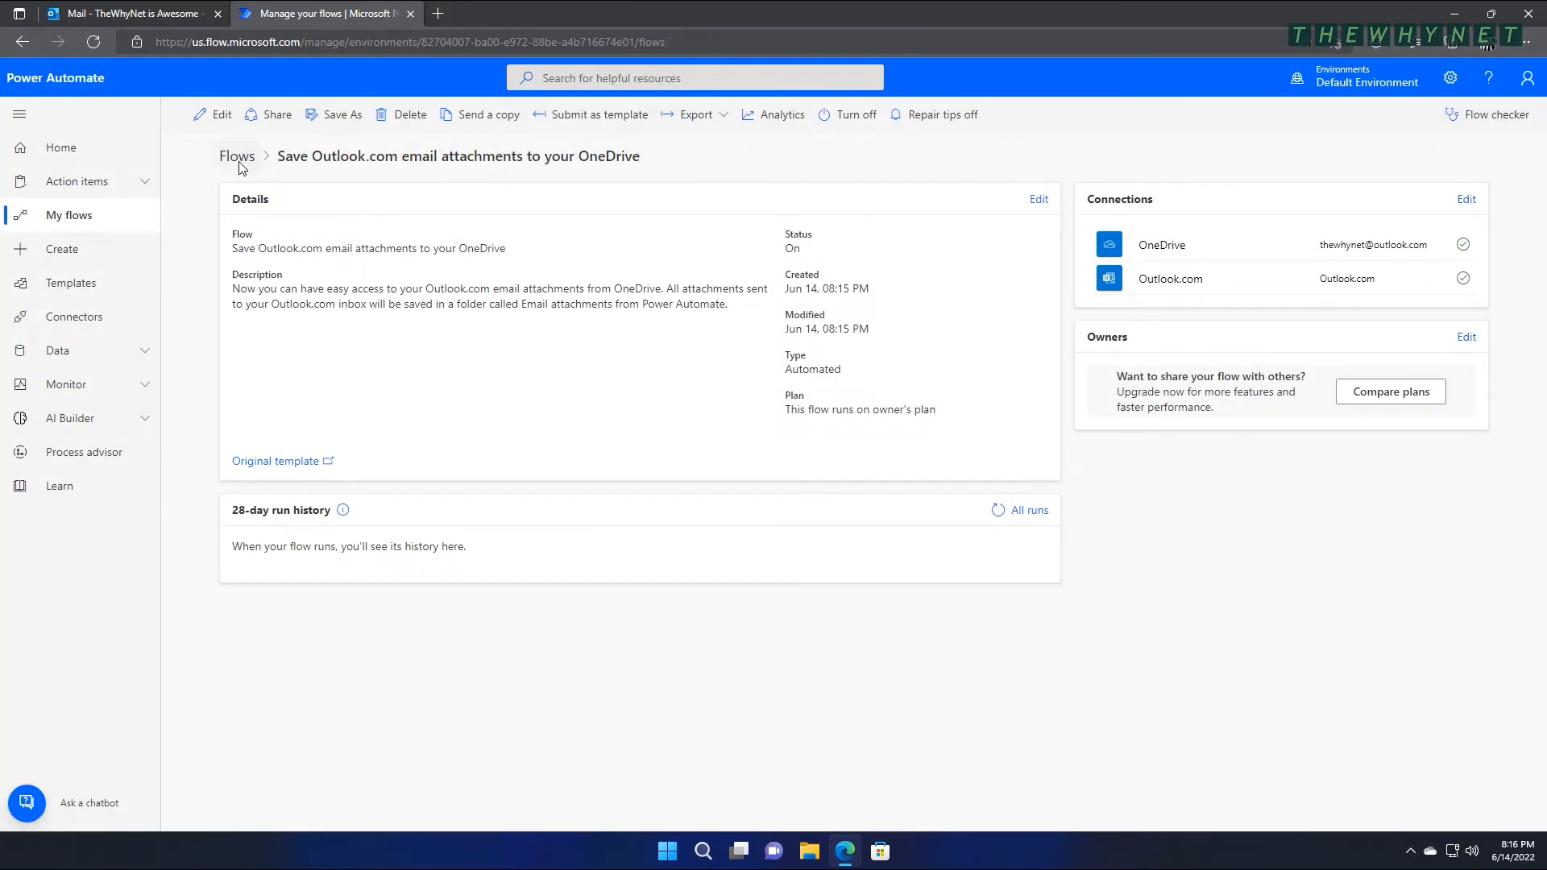
{"action": "left_click", "coordinate": [237, 156]}
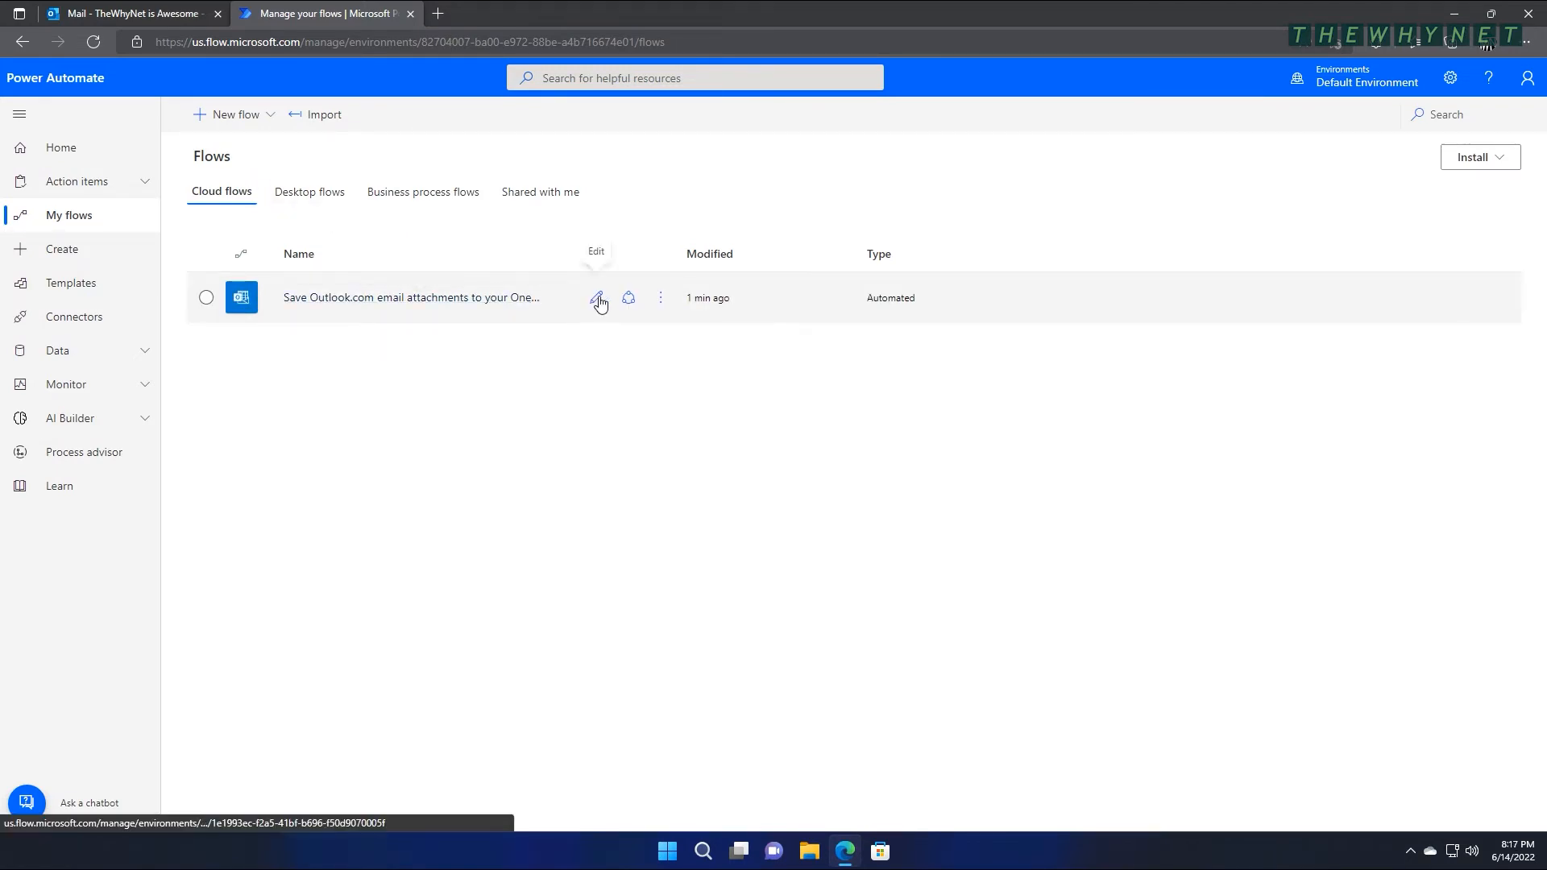
{"action": "left_click", "coordinate": [599, 299]}
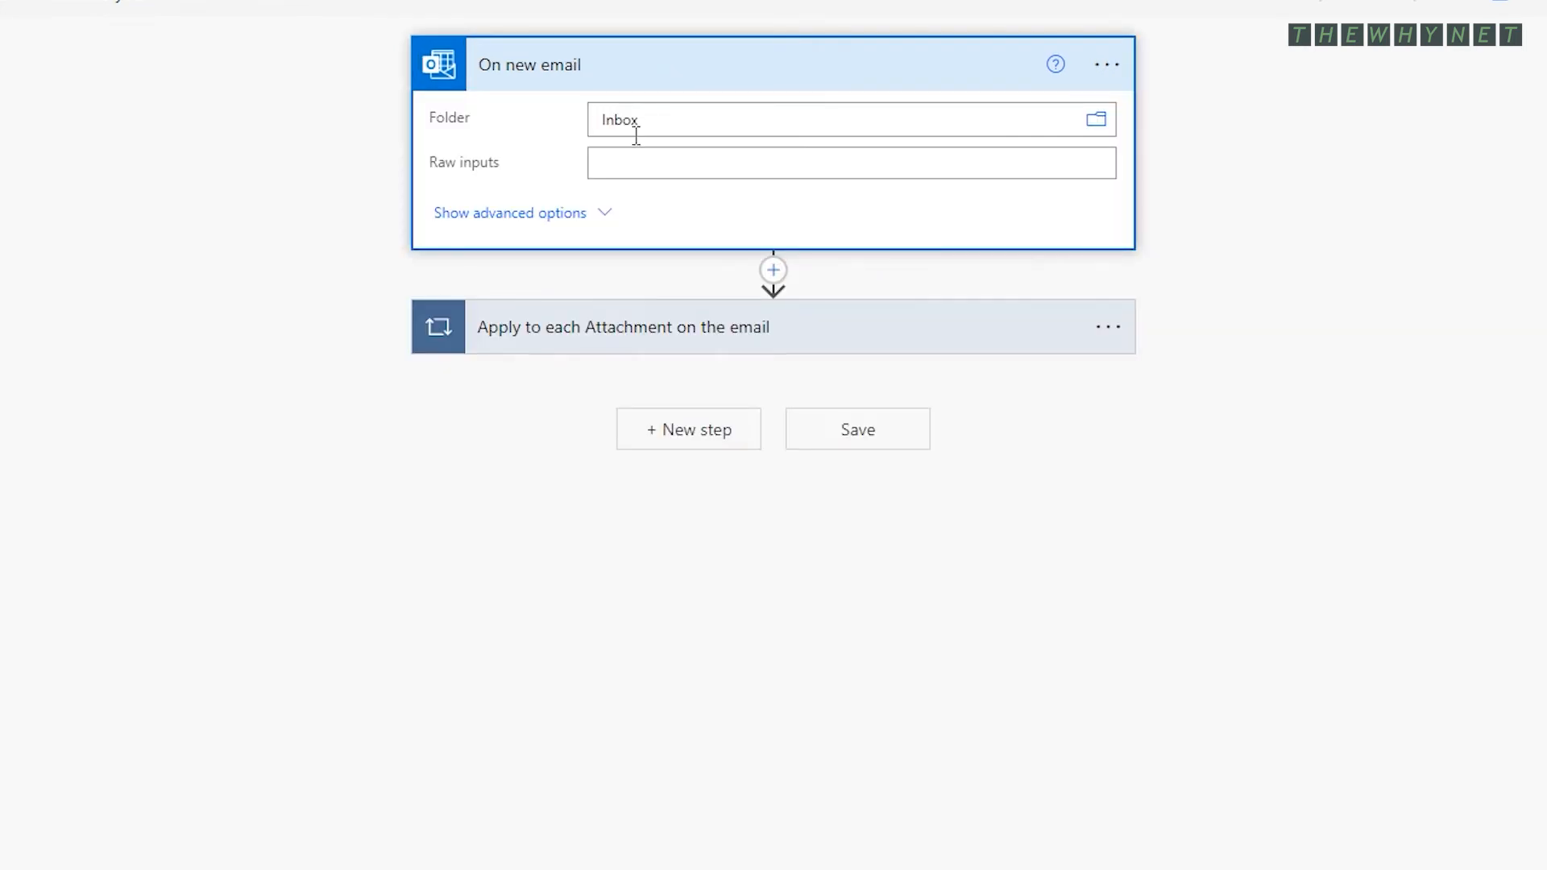
Review the trigger's advanced options (attachments only, include attachments) and save the flow.
{"action": "left_click", "coordinate": [509, 212]}
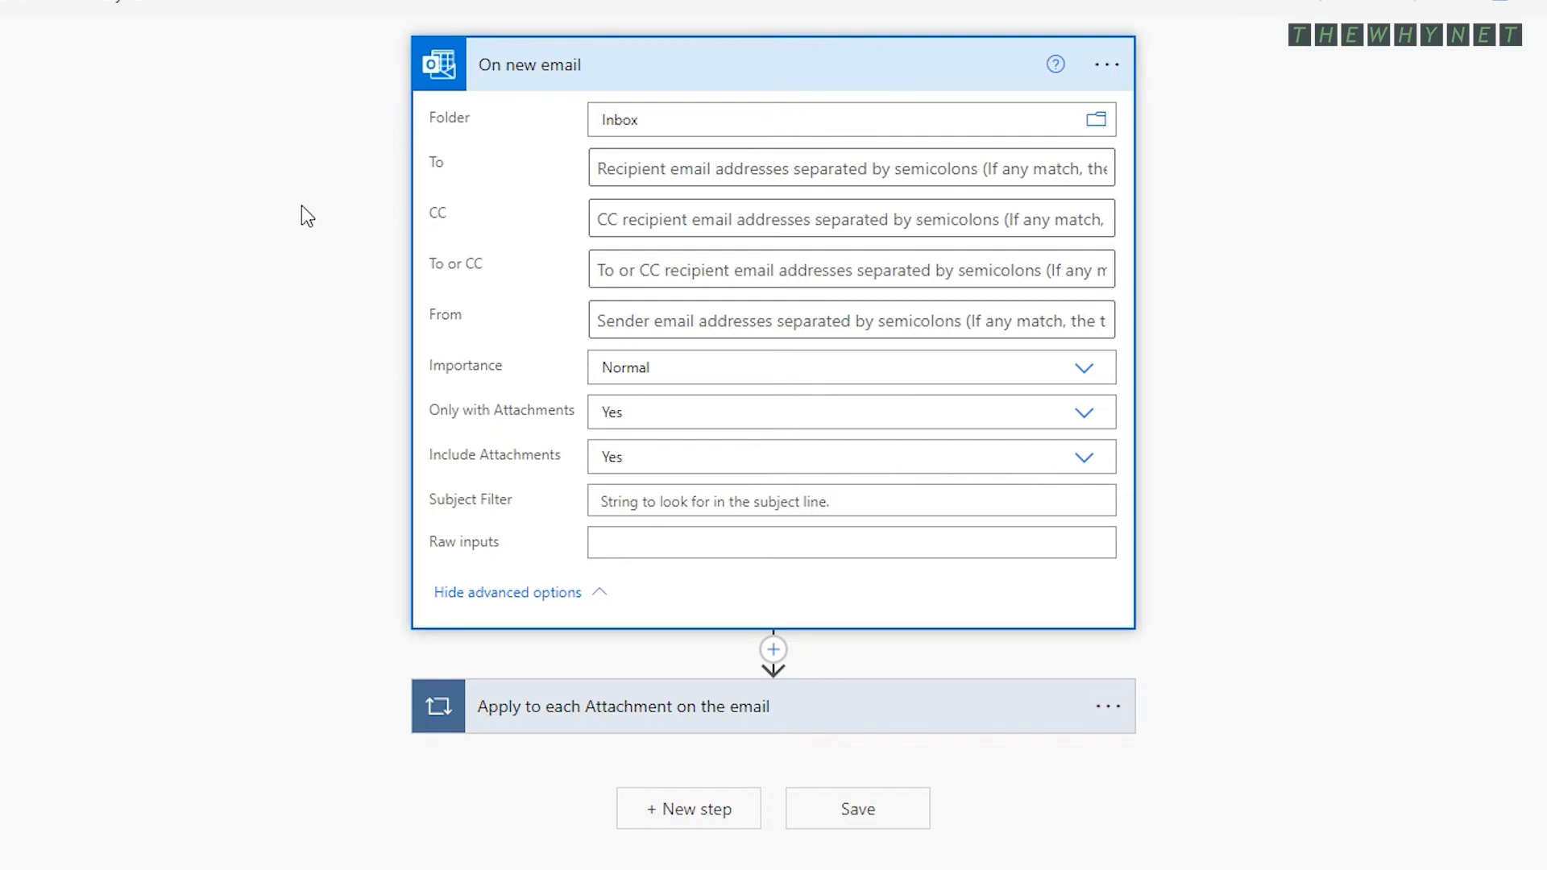
{"action": "left_click", "coordinate": [849, 168]}
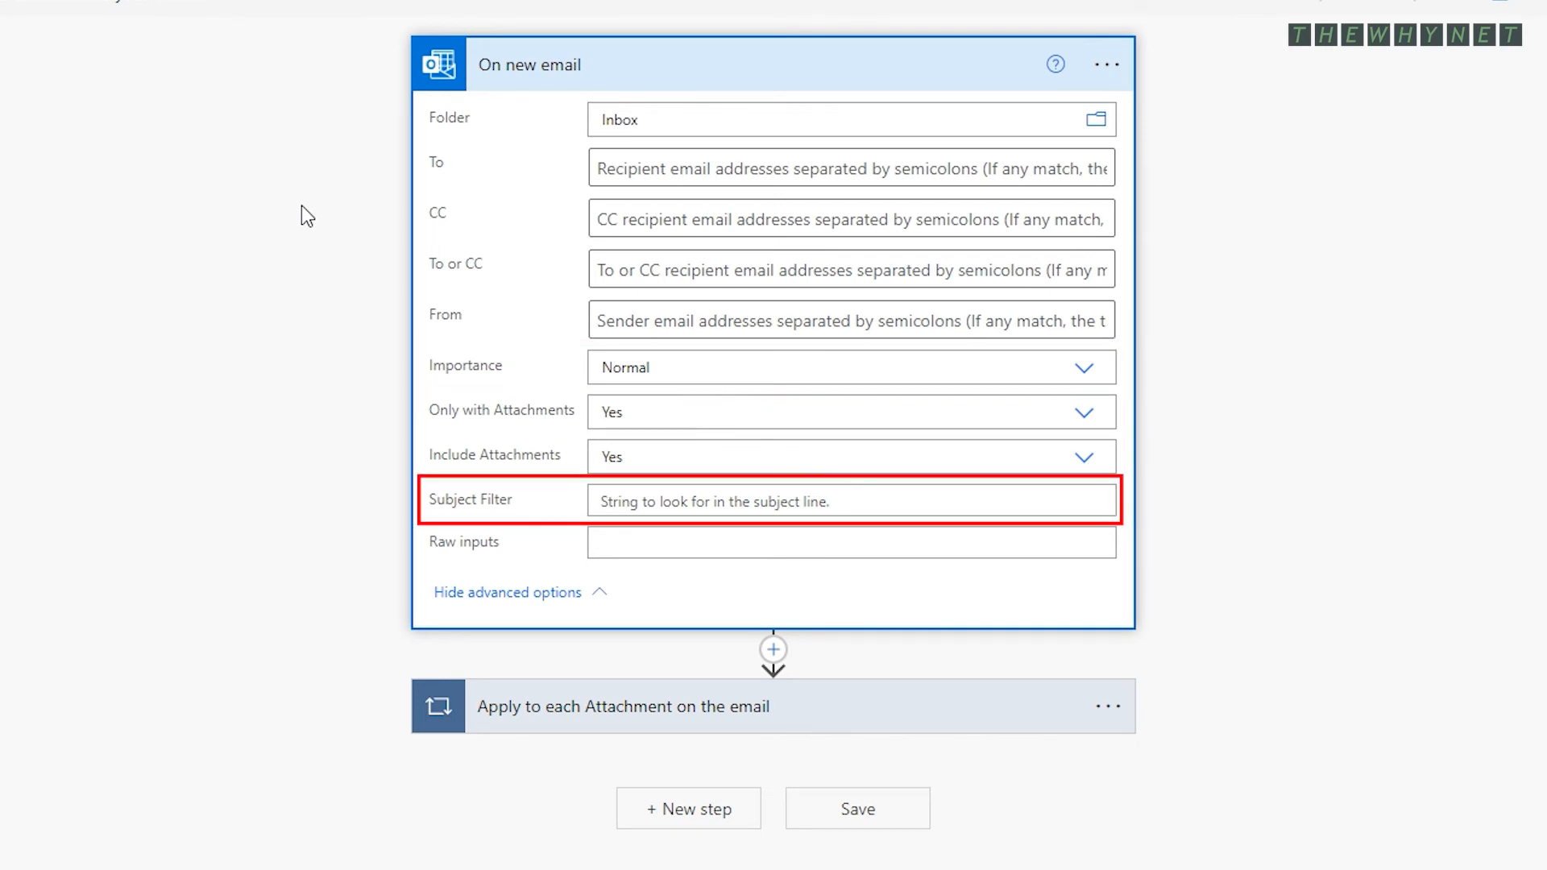
{"action": "scroll", "scroll_direction": "down", "scroll_amount": 3}
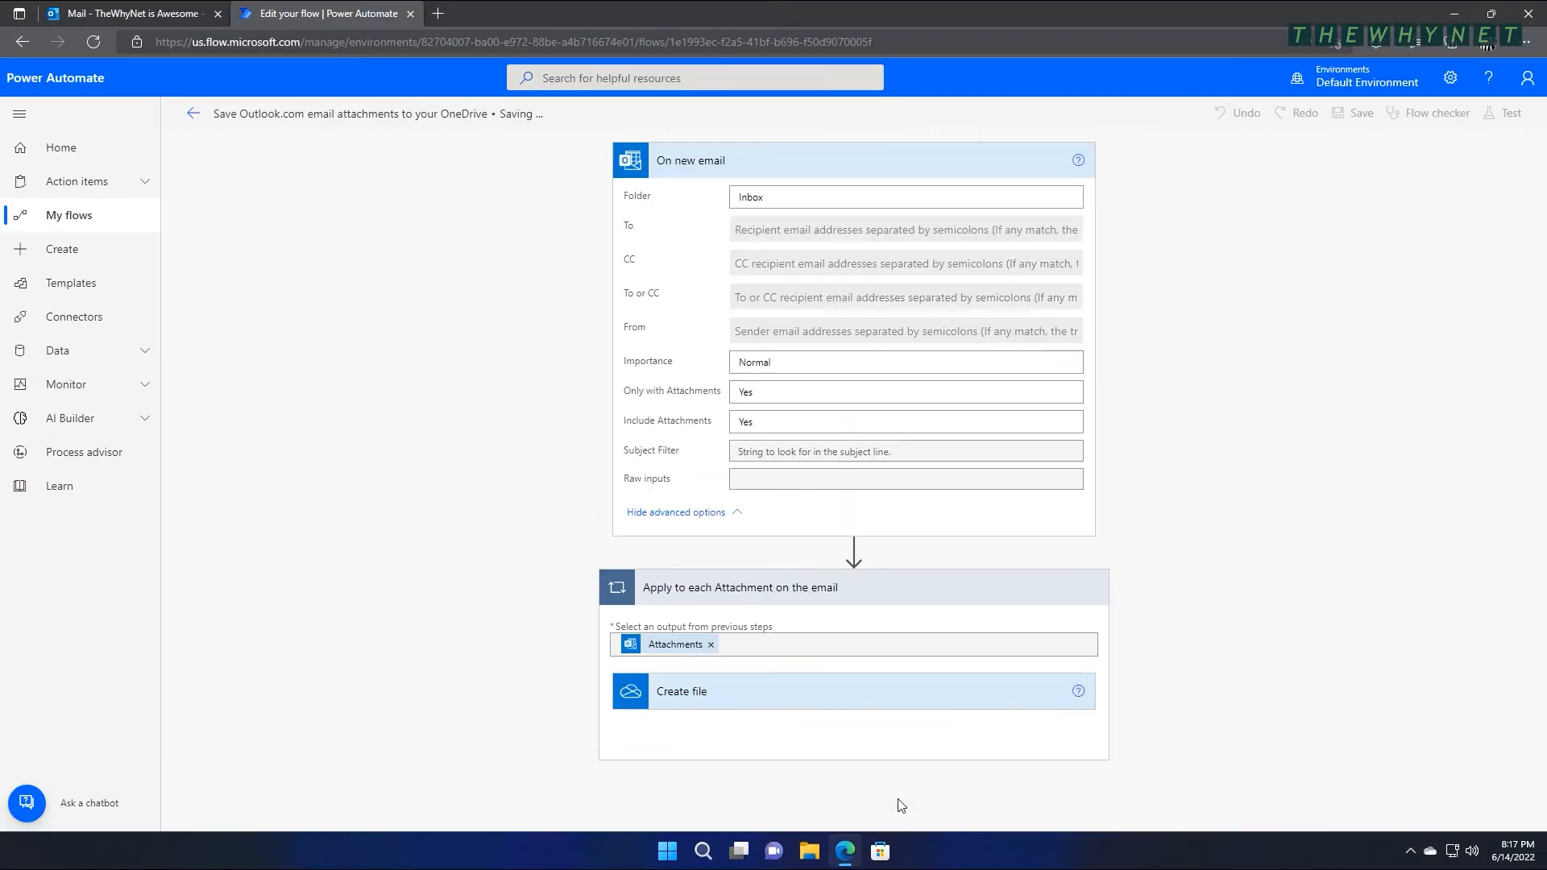
Switch to the Gmail inbox and check the OneDrive personal folder in File Explorer.
{"action": "left_click", "coordinate": [1360, 113]}
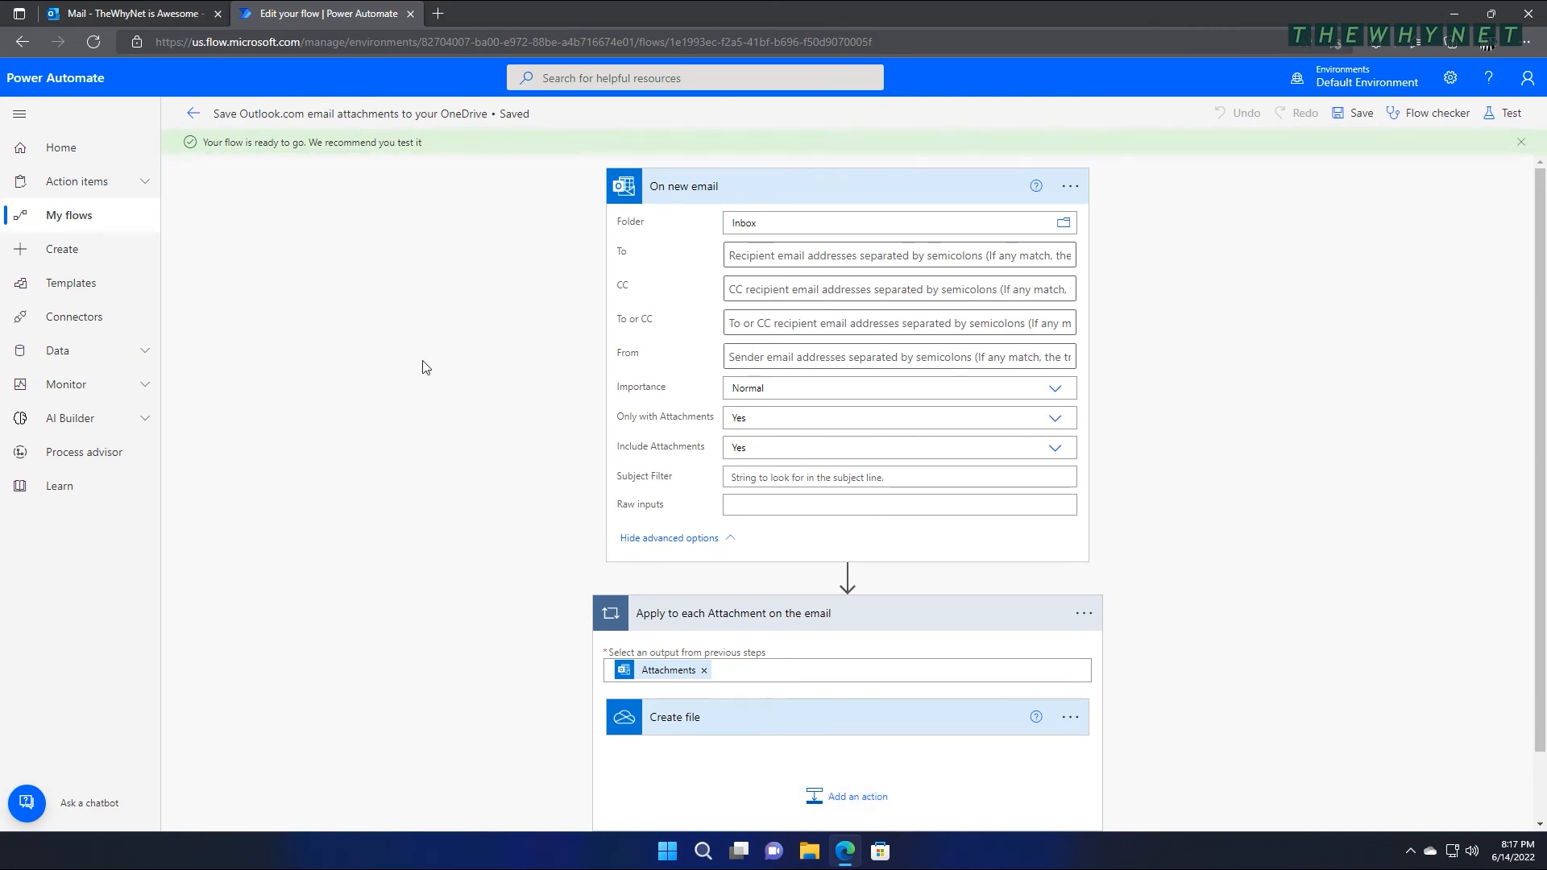
{"action": "left_click", "coordinate": [193, 113]}
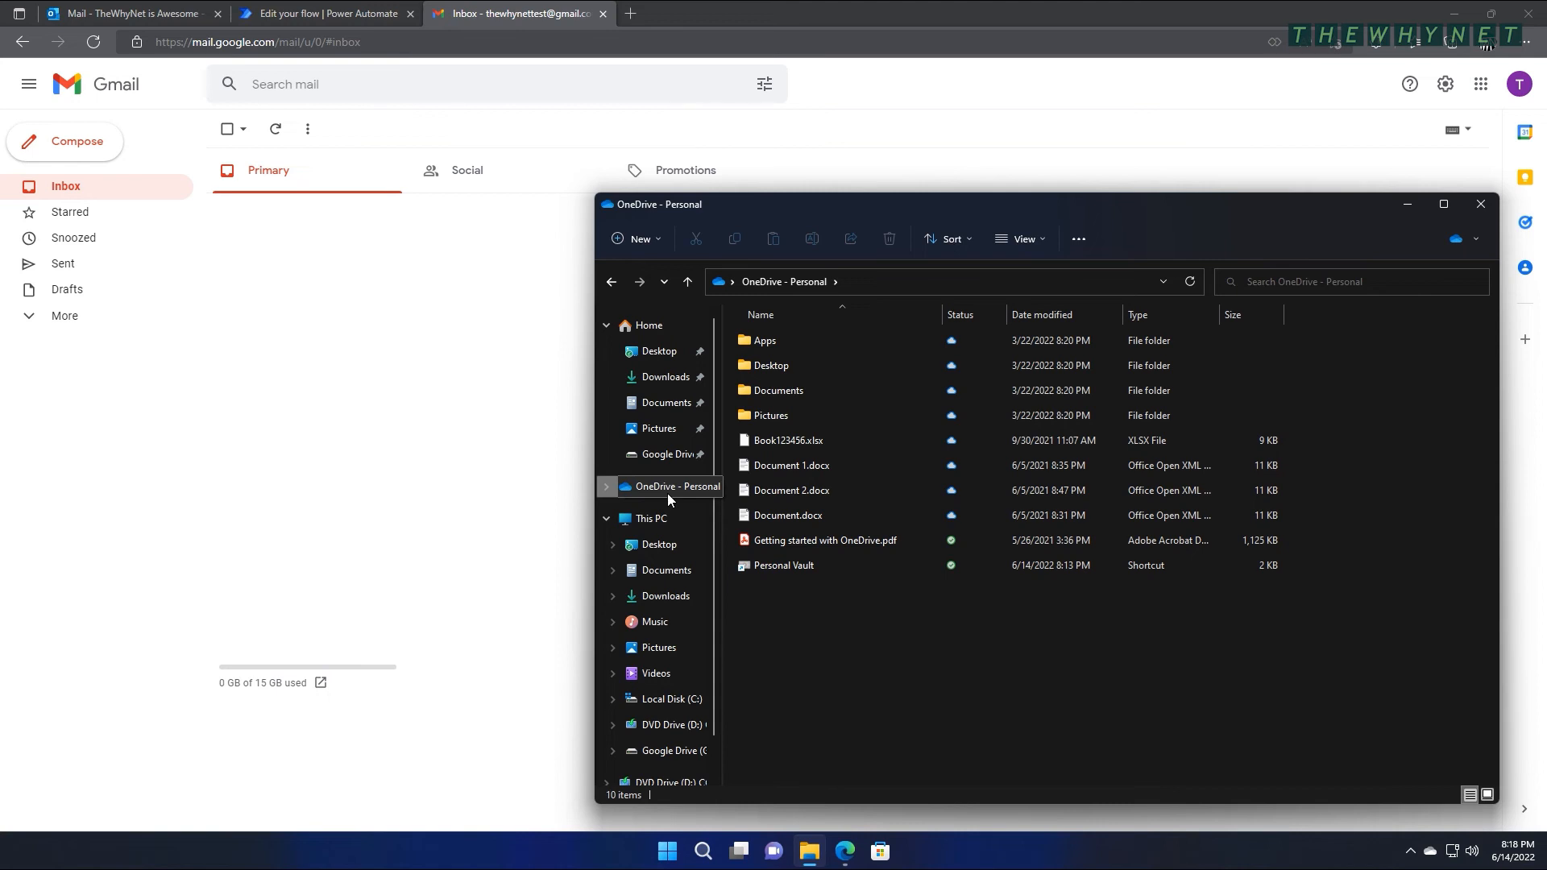
{"action": "left_click", "coordinate": [772, 365]}
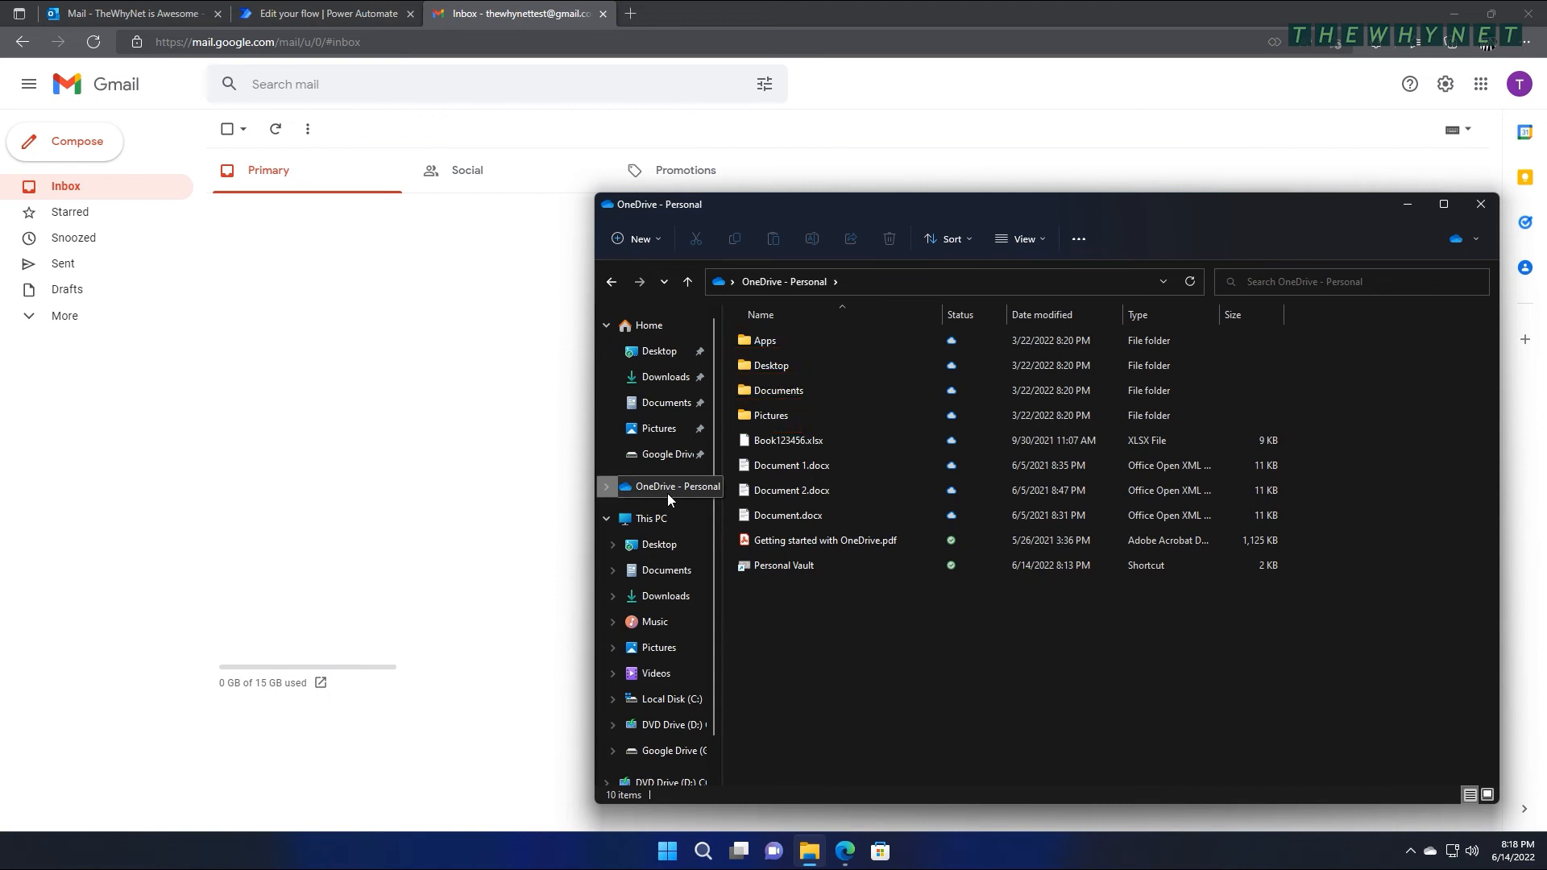
{"action": "left_click", "coordinate": [1479, 205]}
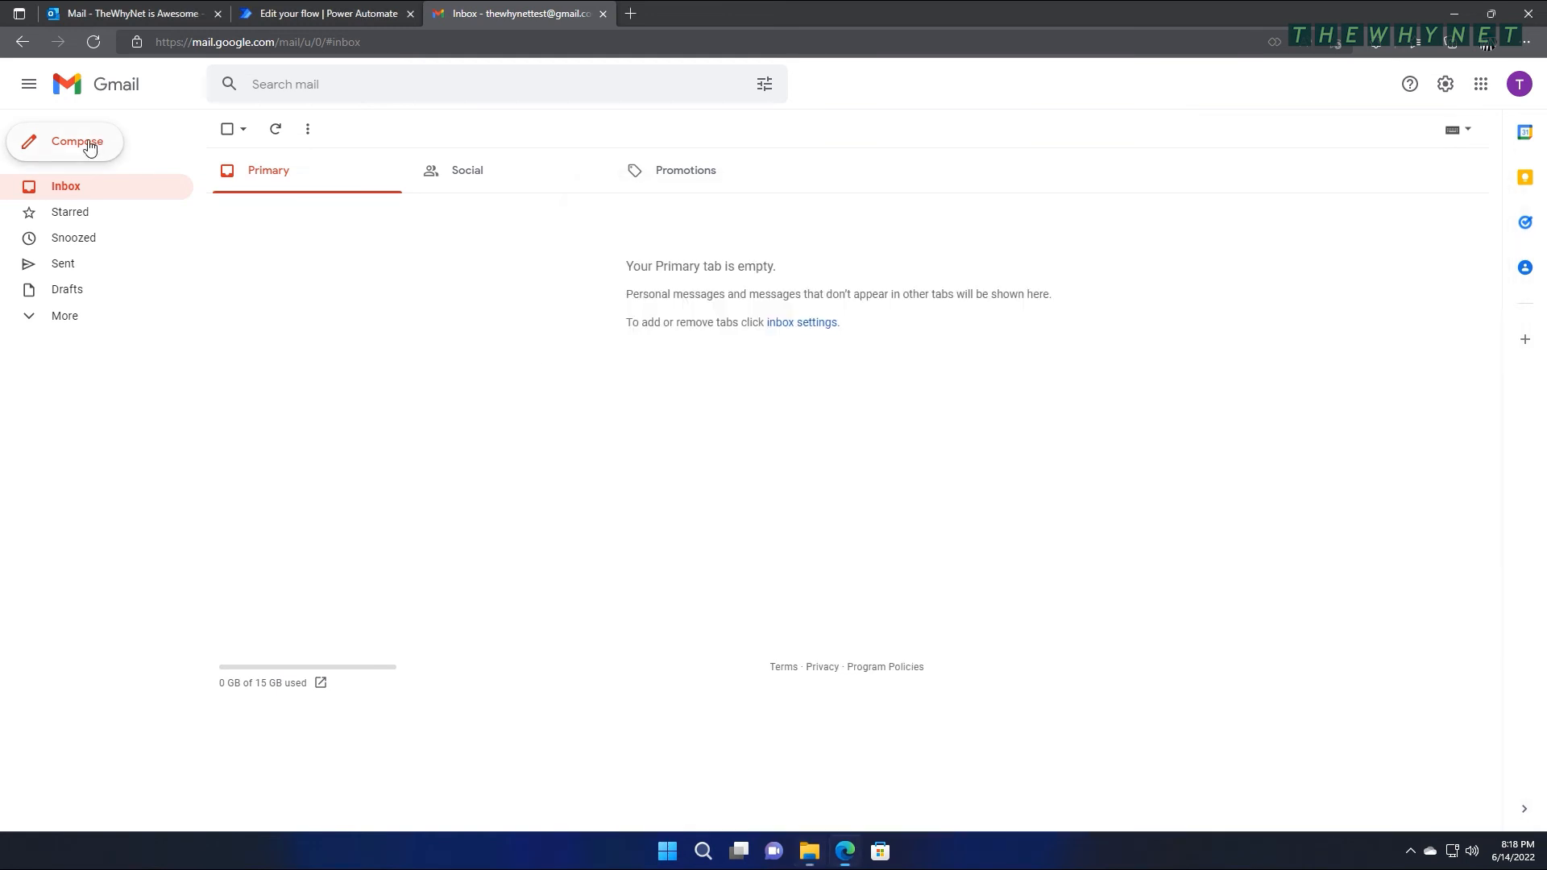
Compose a 'test' email to the Outlook.com address with TEST1.pdf attached and send it.
{"action": "left_click", "coordinate": [65, 141]}
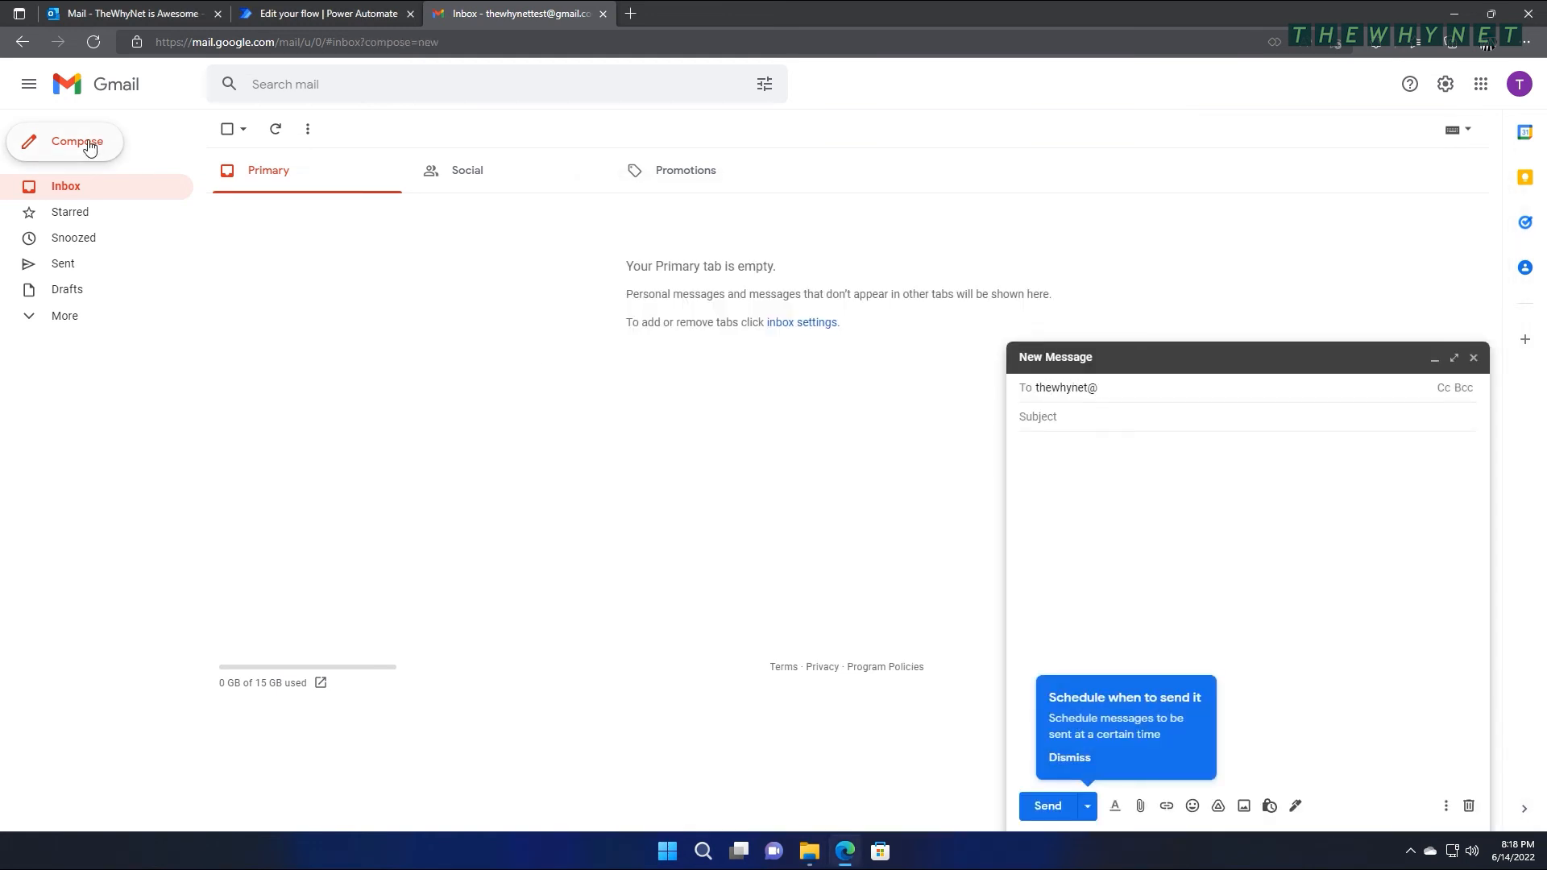
{"action": "type", "text": "test"}
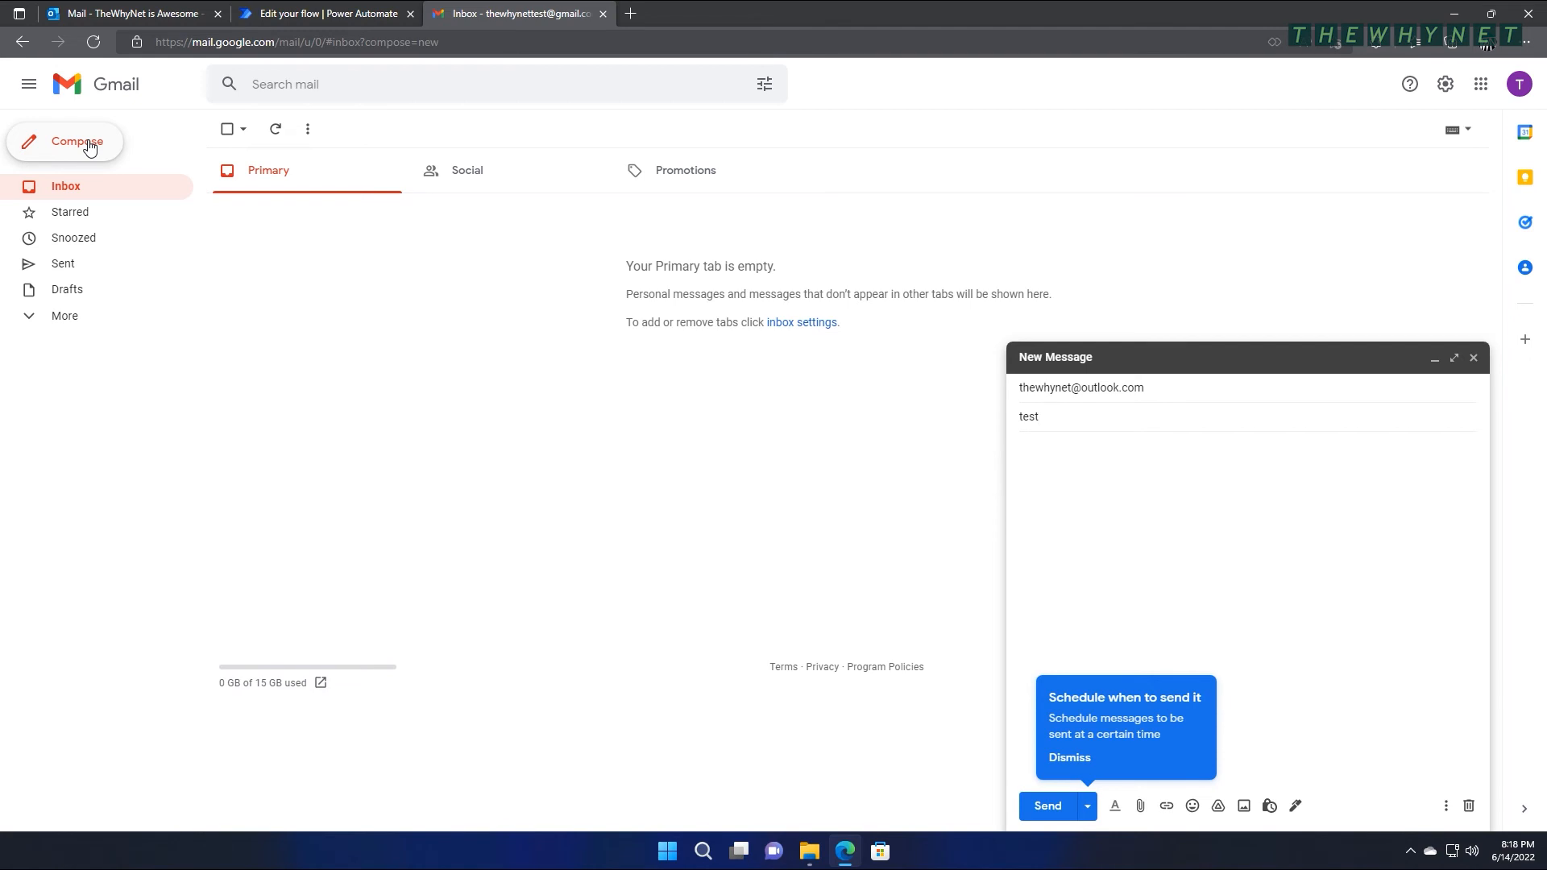
{"action": "left_click", "coordinate": [1139, 806]}
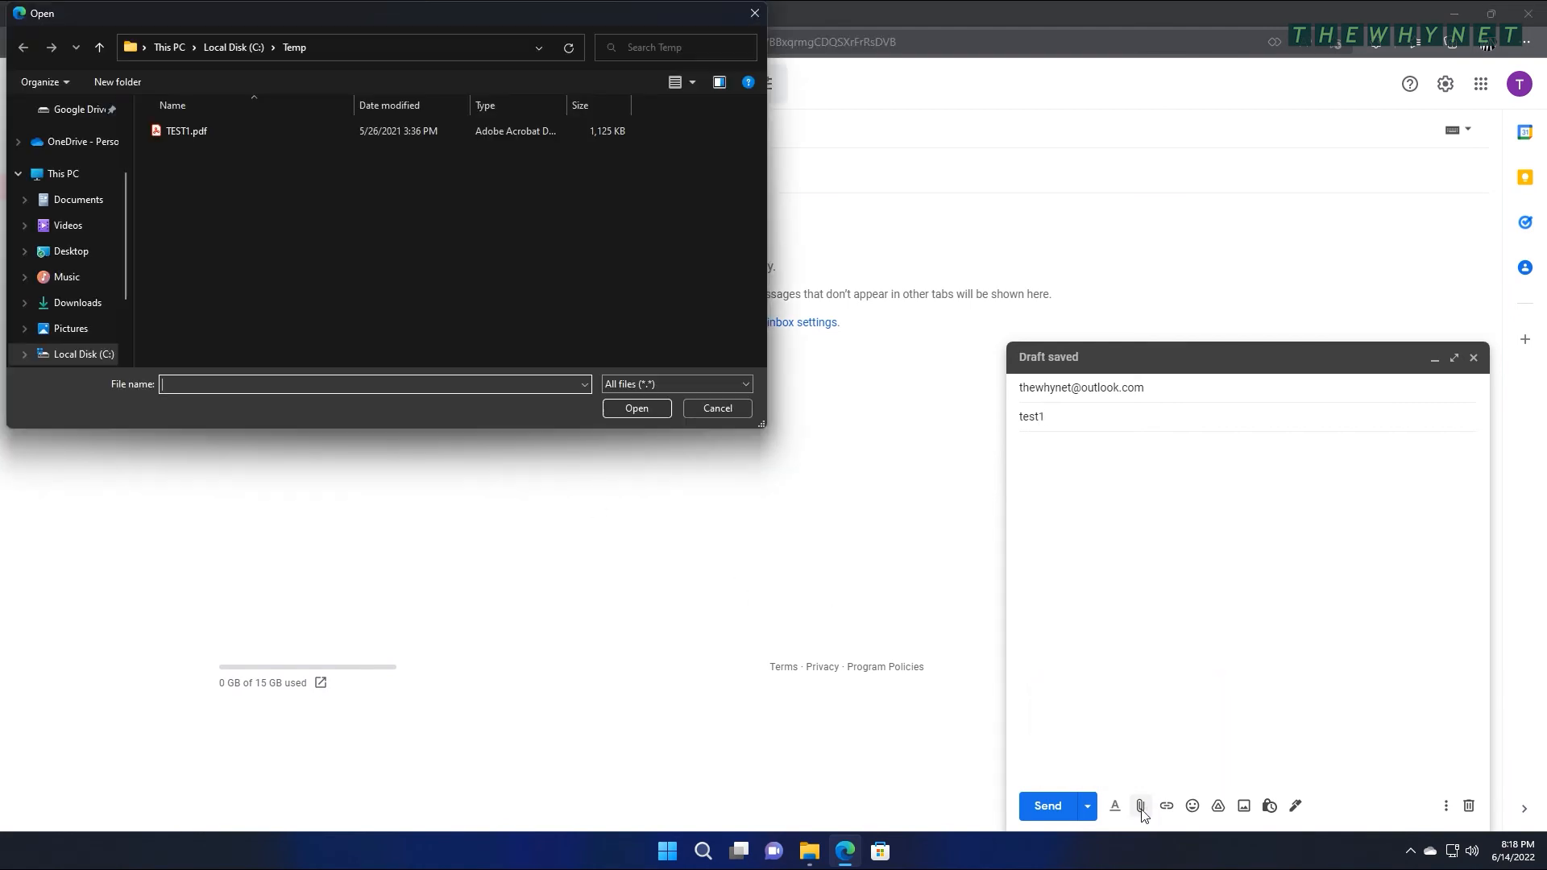
{"action": "left_click", "coordinate": [637, 408]}
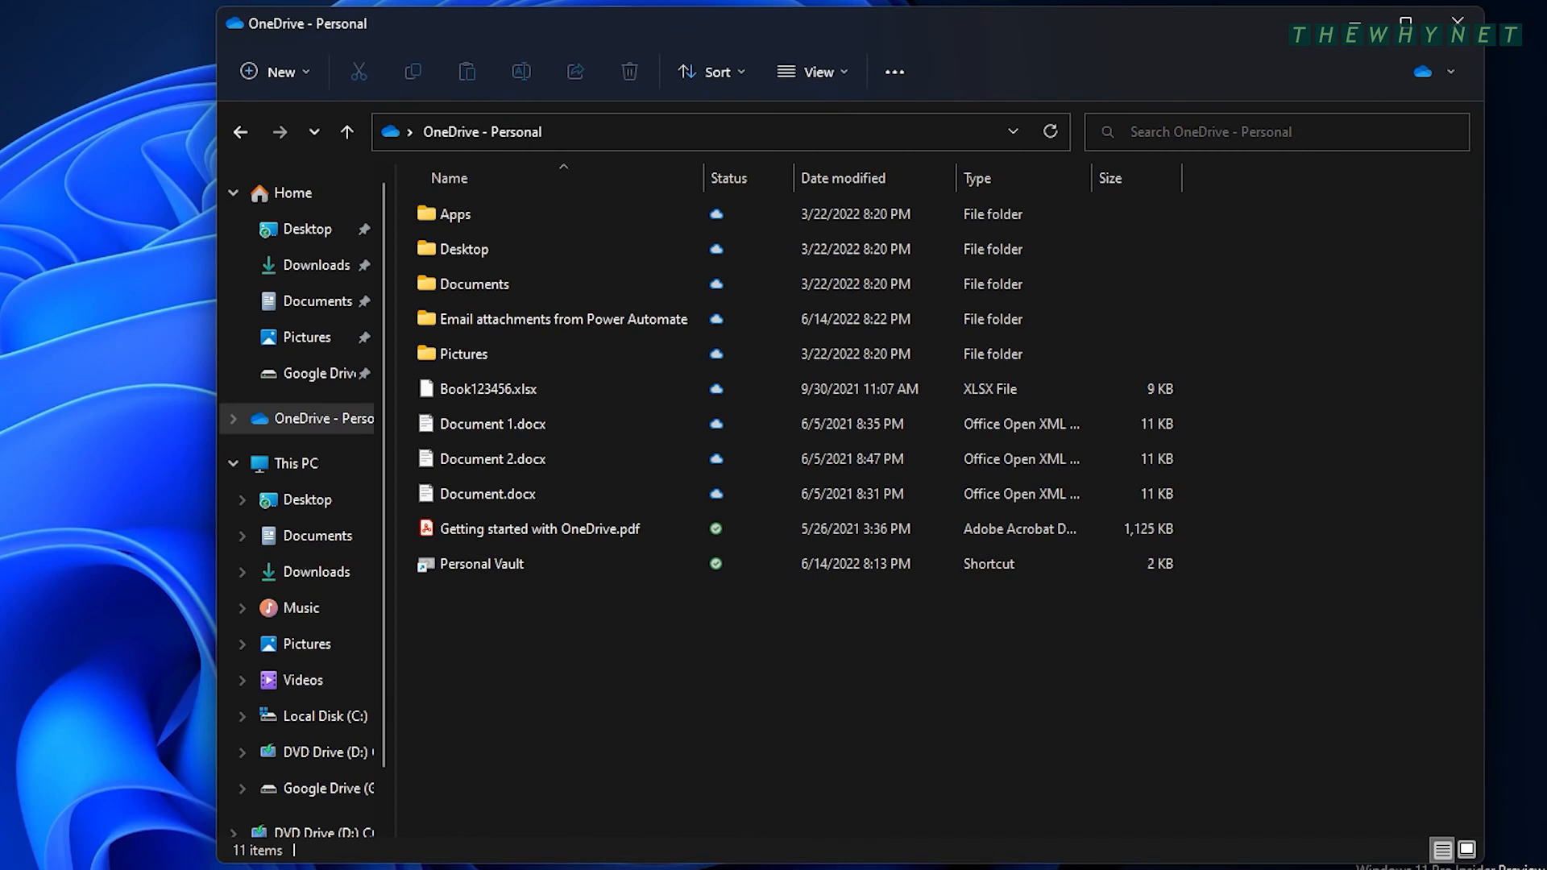
Open the 'Email attachments from Power Automate' OneDrive folder to confirm TEST1.pdf arrived.
{"action": "left_click", "coordinate": [563, 319]}
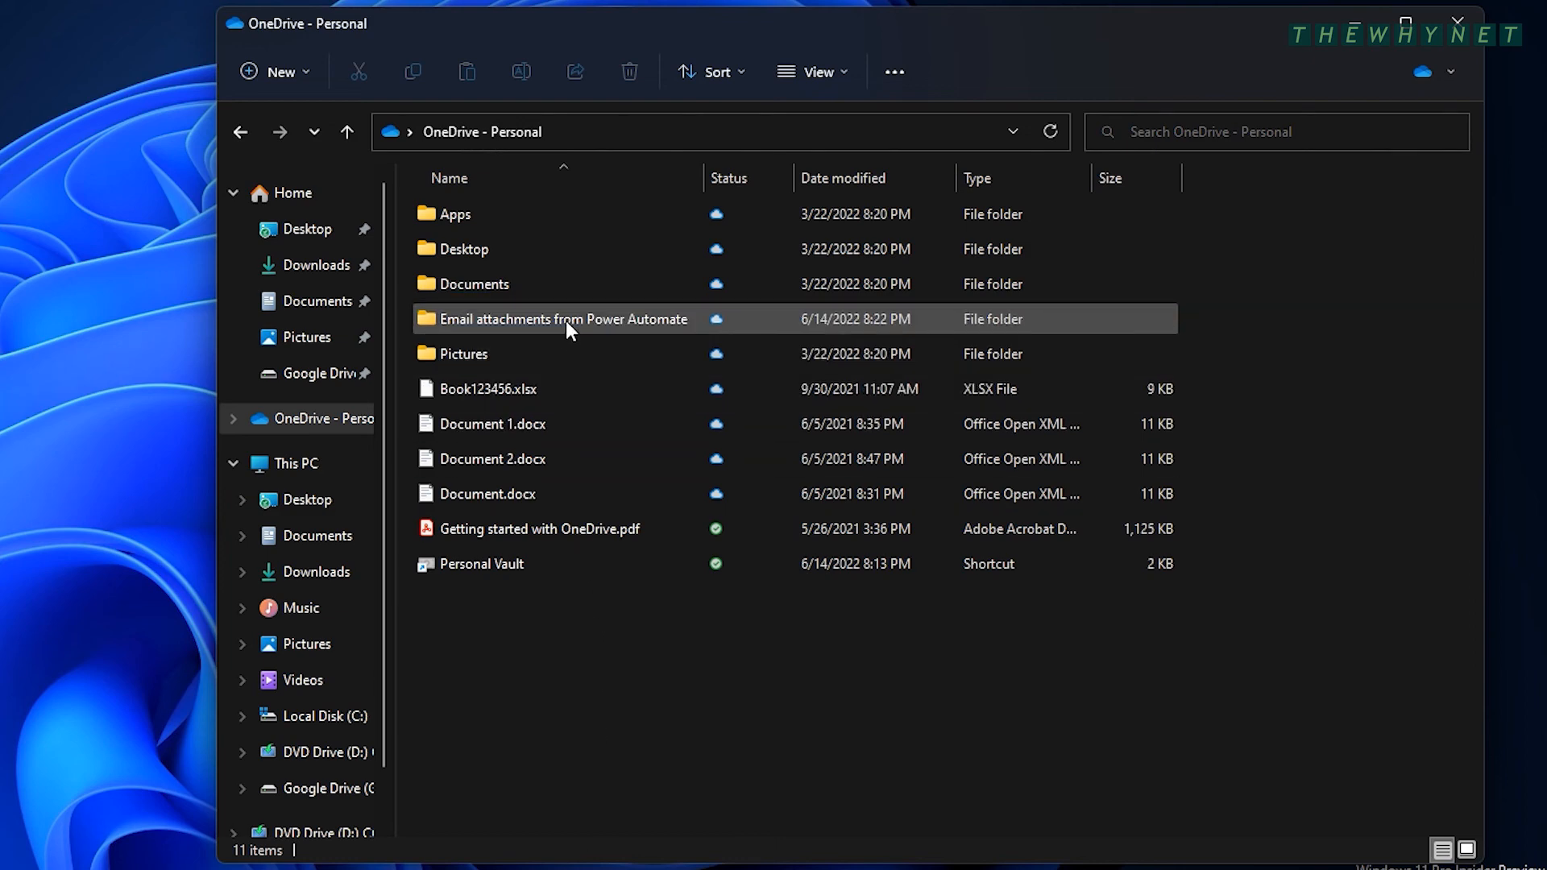
{"action": "double_click", "coordinate": [564, 319]}
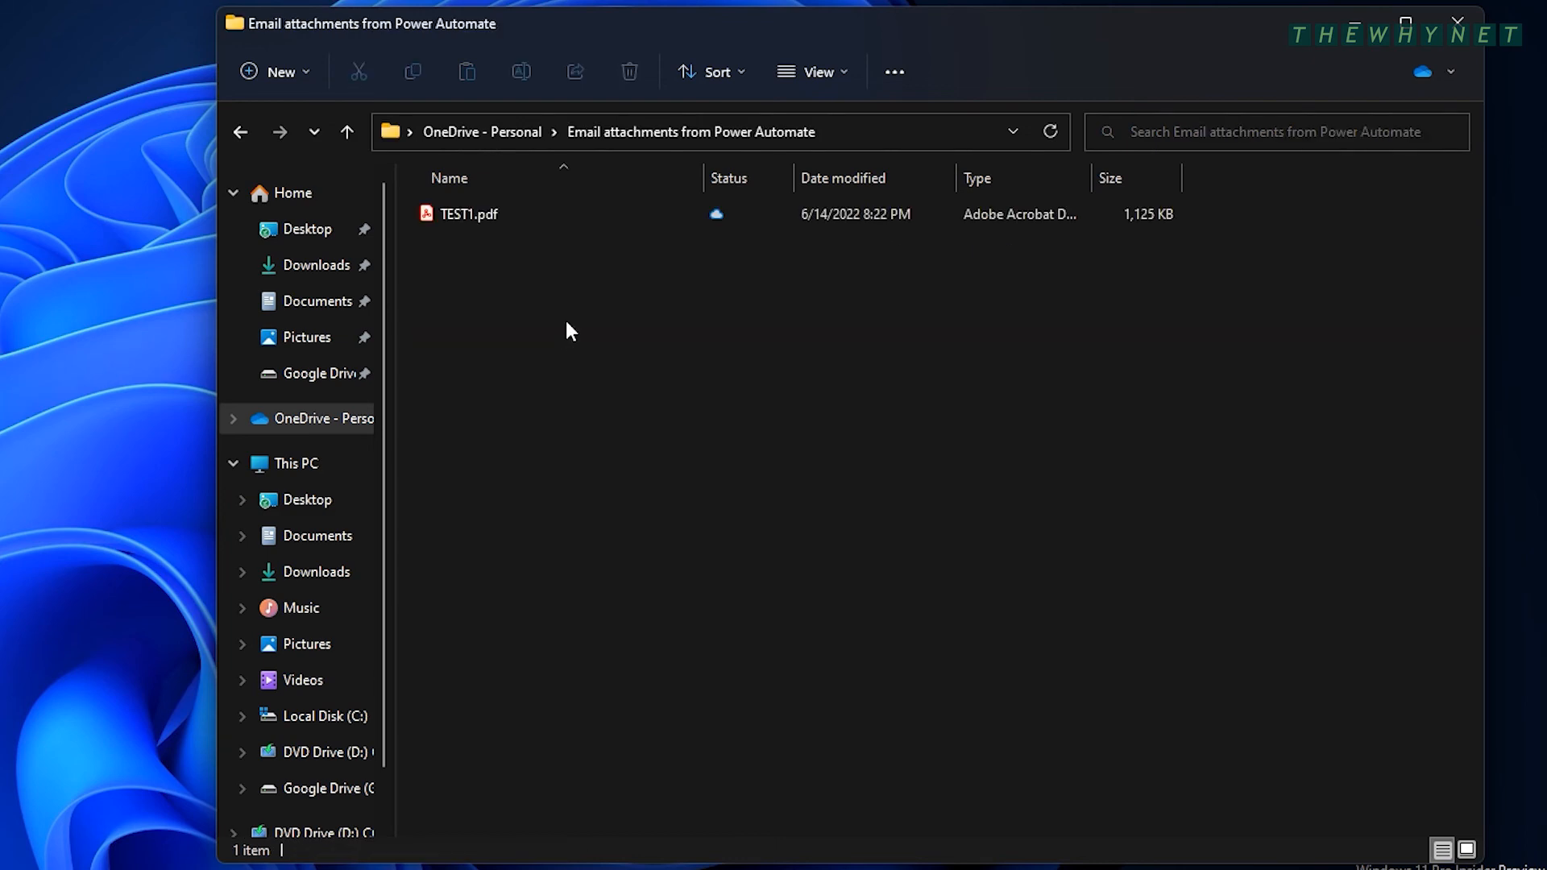